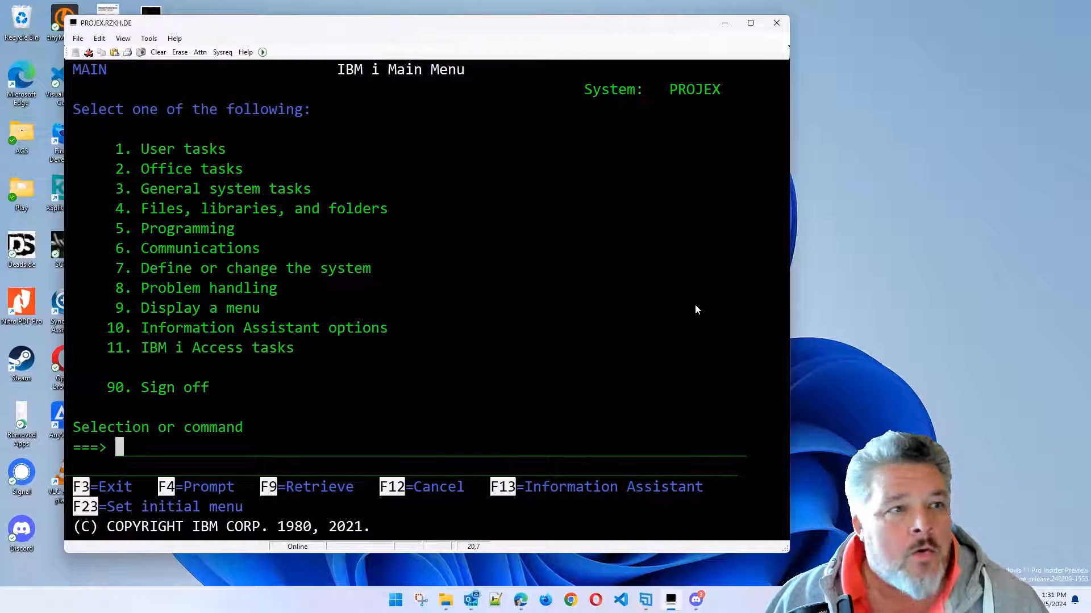
pyautogui.moveTo(751, 24)
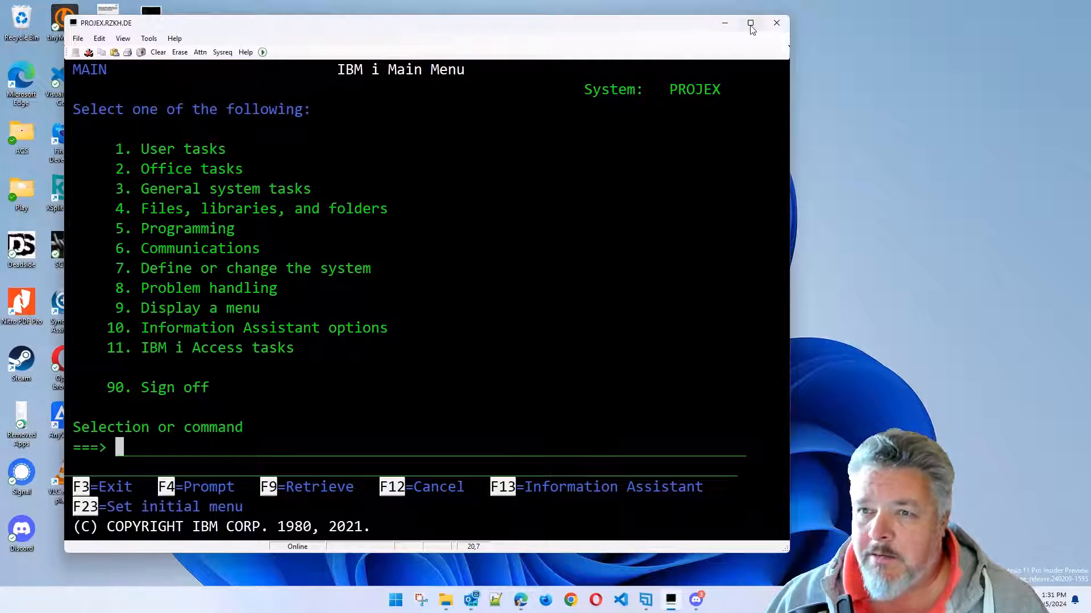
# Step: Maximize the 5250 session window so the IBM i Main Menu fills the screen
pyautogui.click(750, 22)
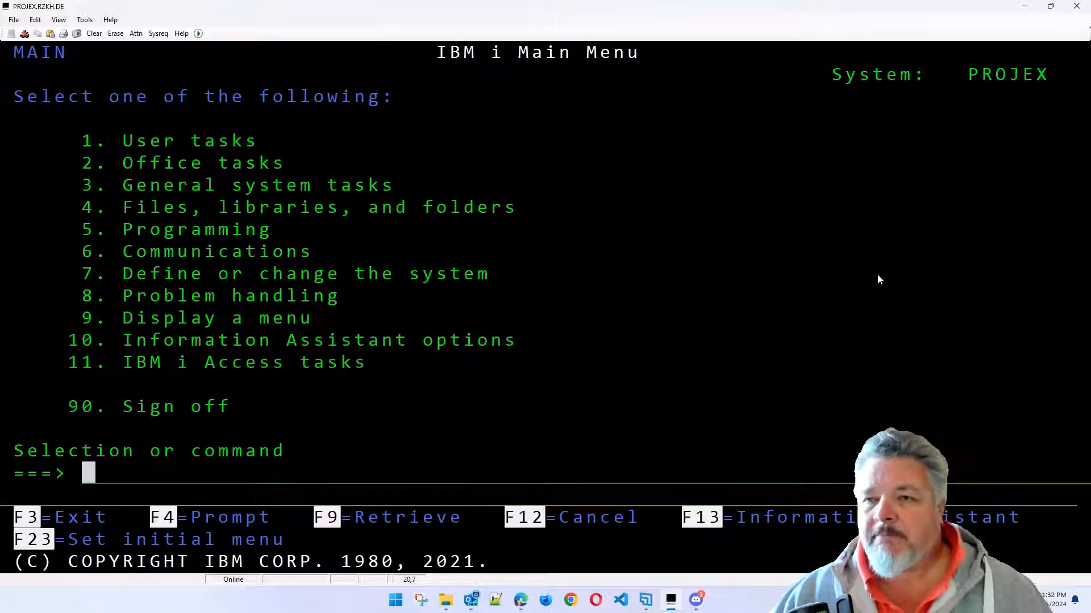
pyautogui.moveTo(576, 321)
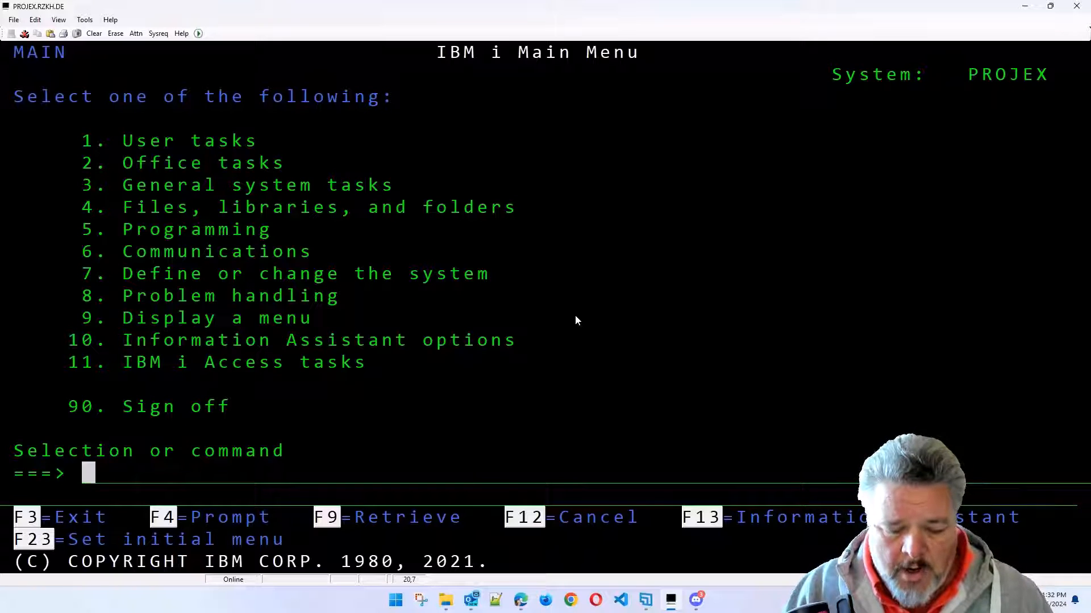
pyautogui.write('dspl;ib')
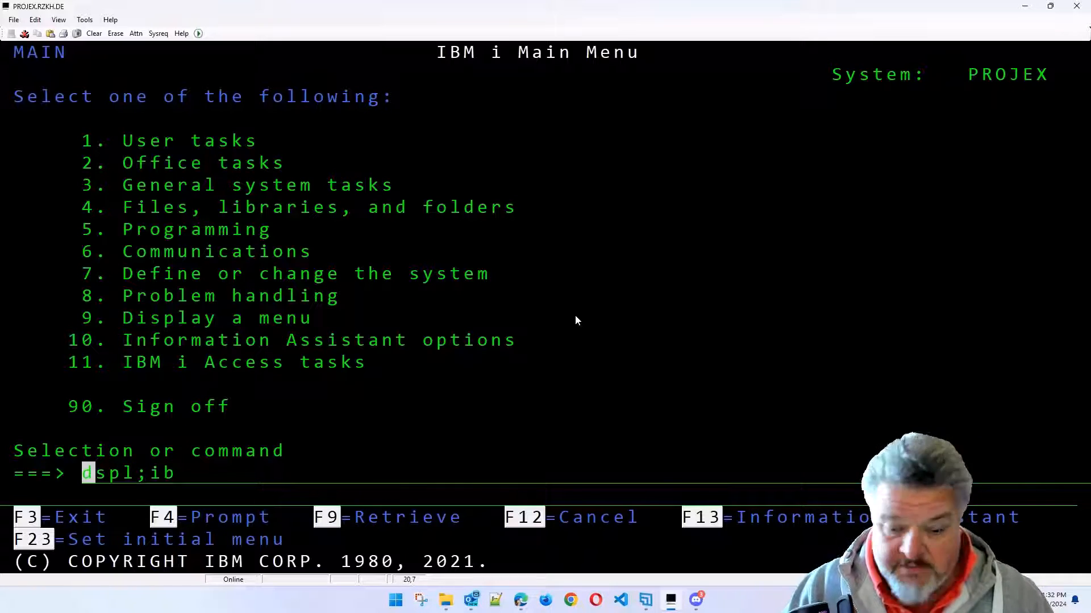
pyautogui.write('dsplib pro')
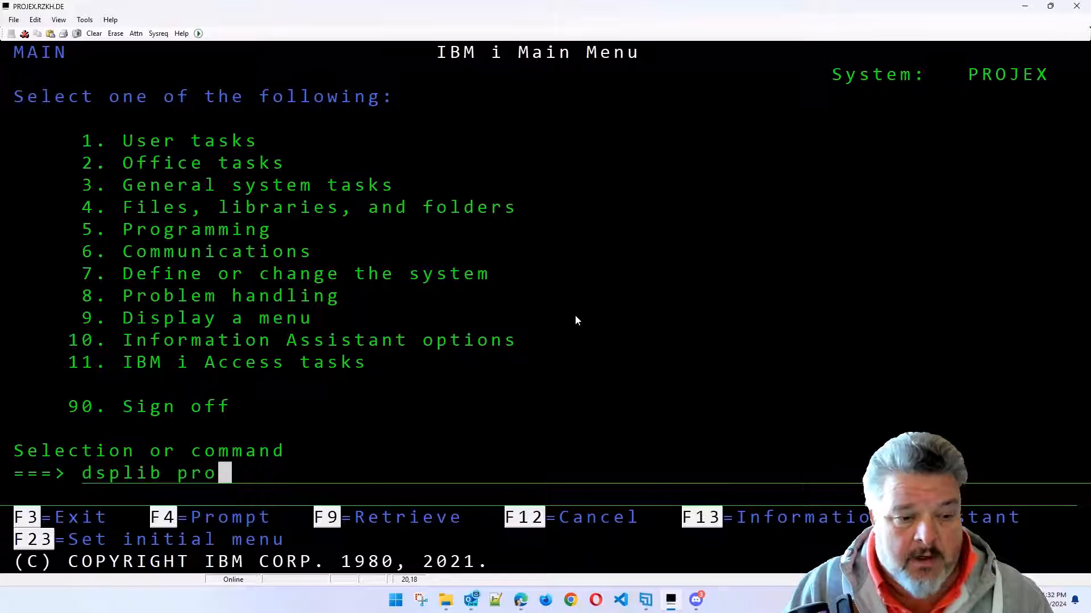
pyautogui.write('nlitten')
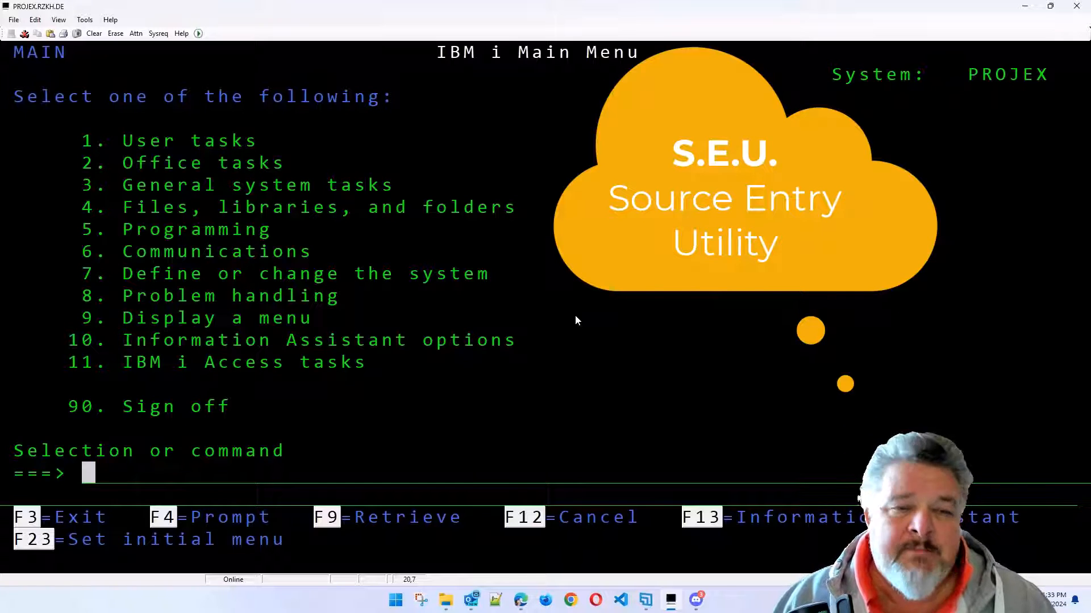
# Step: Prompt STRSEU with source file QRPGLESRC, library NLITTEN and member HELLOWORLD
pyautogui.write('str')
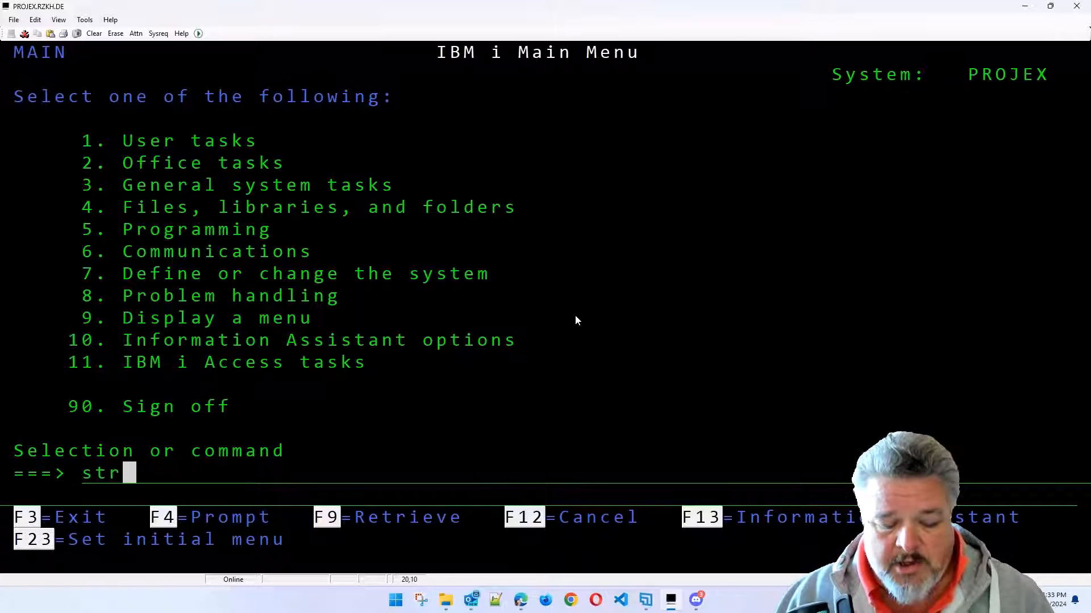
pyautogui.press('Enter')
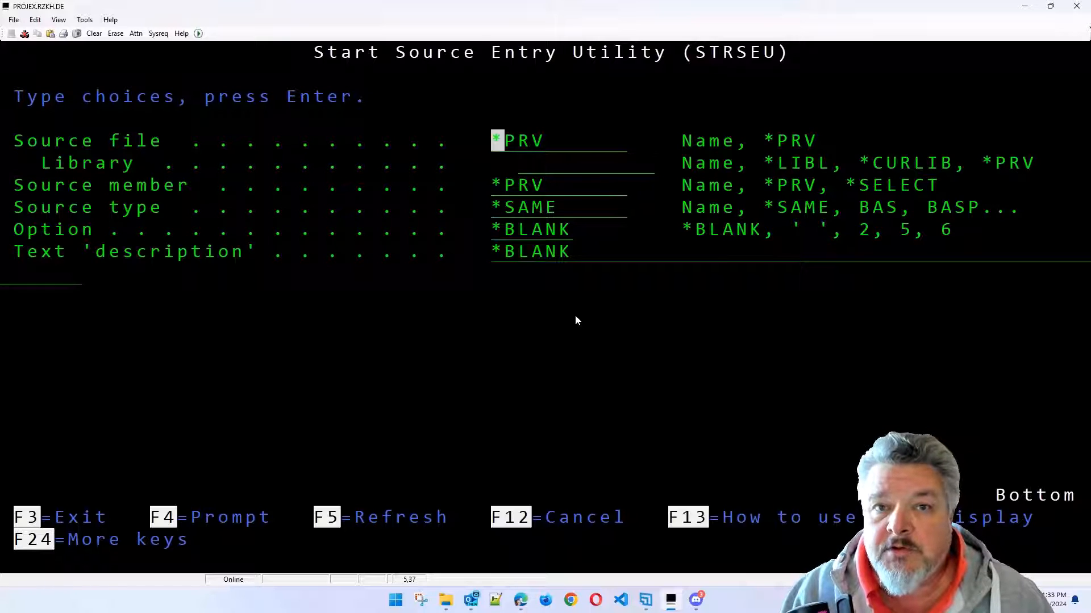
pyautogui.write('qrpgle')
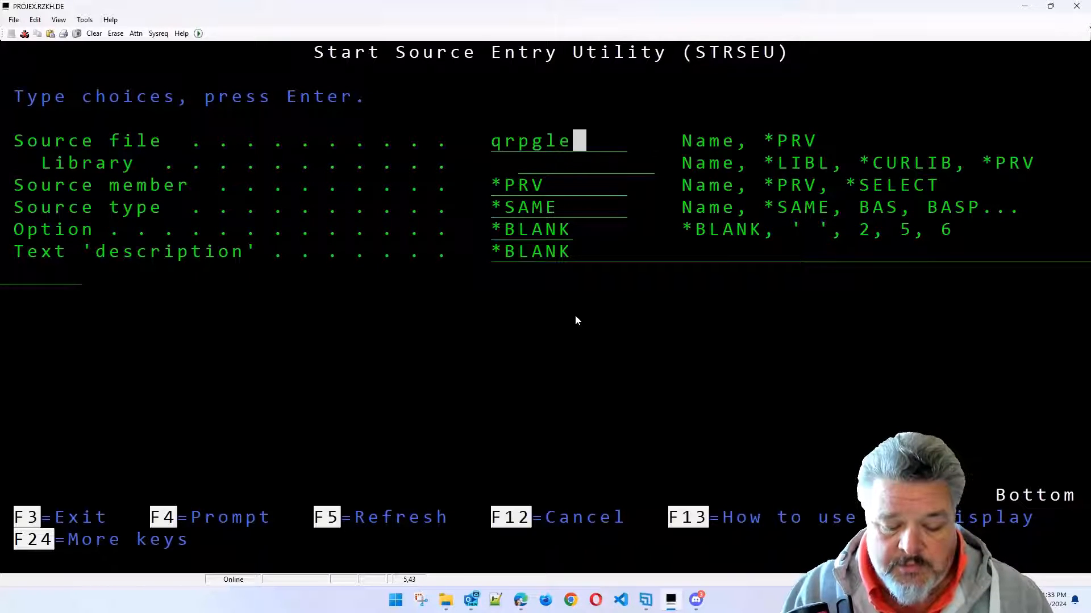
pyautogui.write('src')
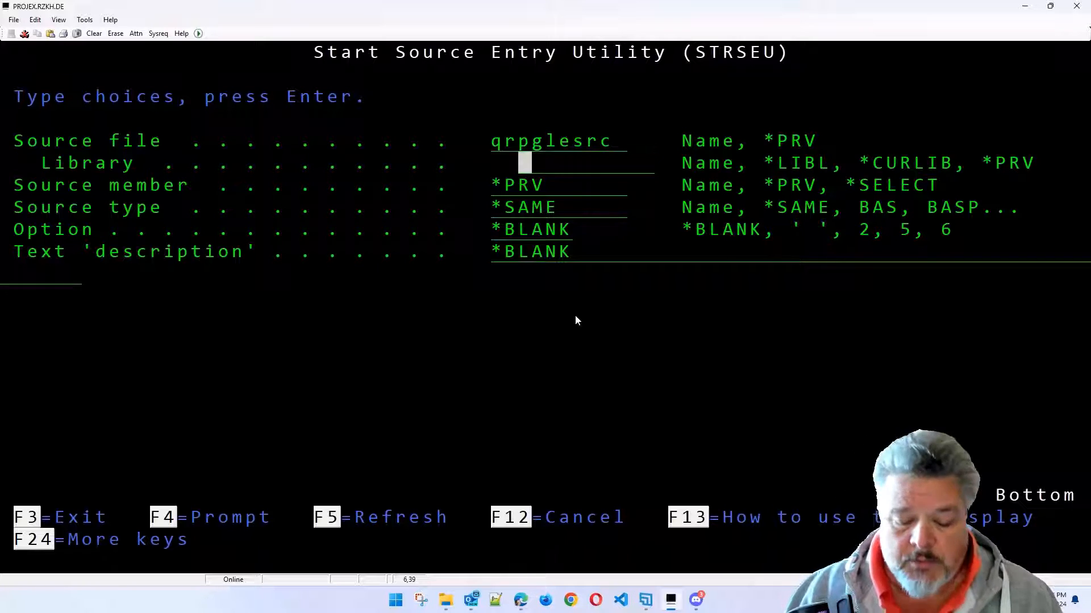
pyautogui.write('nlitten')
pyautogui.click(559, 186)
pyautogui.write('he')
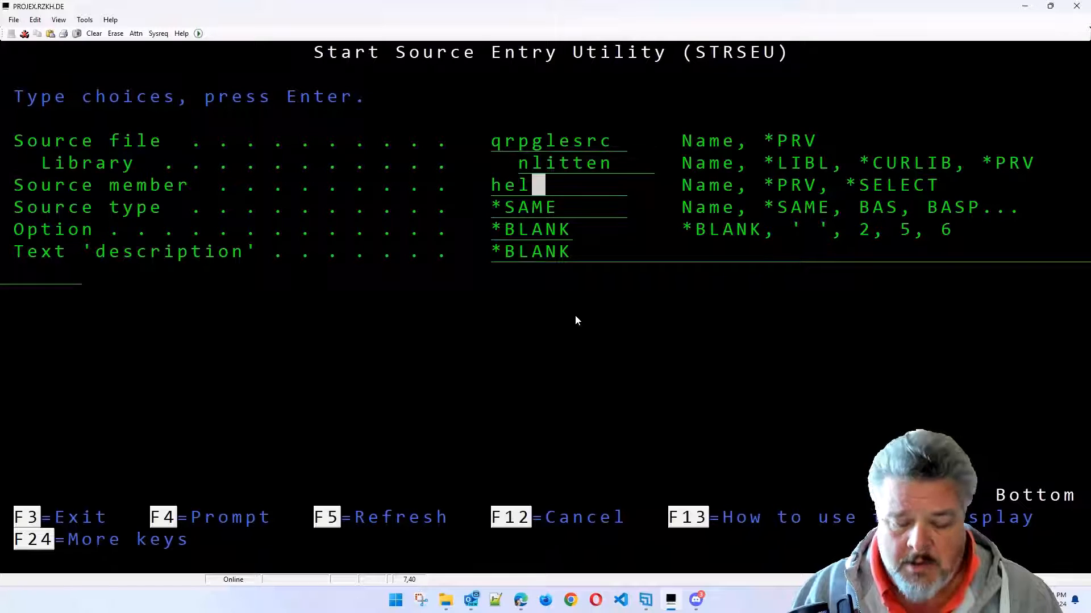
pyautogui.write('loworld')
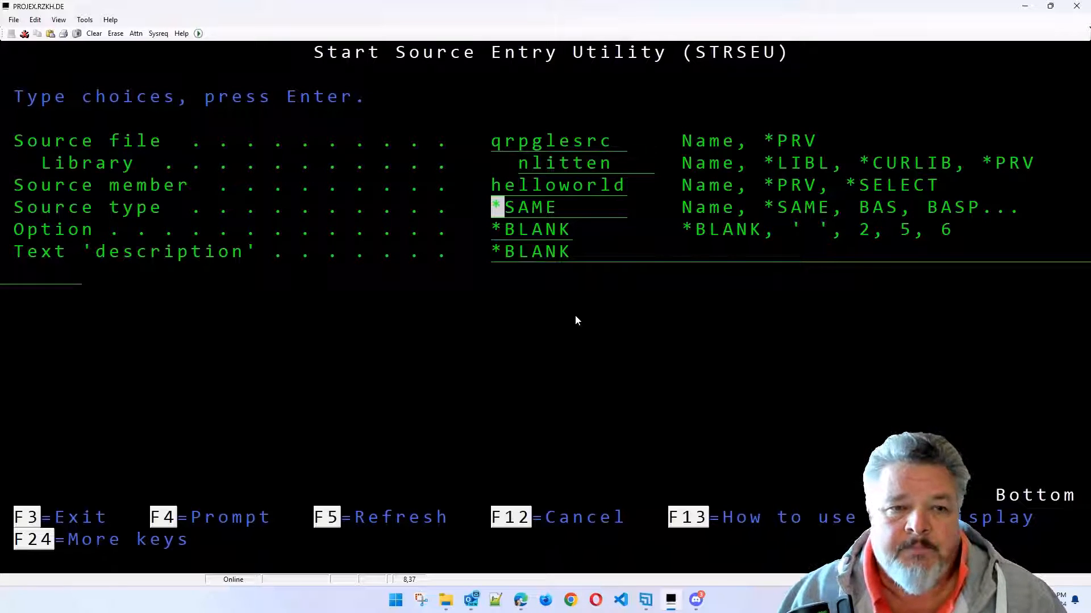
# Step: Set member HELLO1, source type RPG, and description 'really basic rpg hello world gubbins'
pyautogui.write('rpgle')
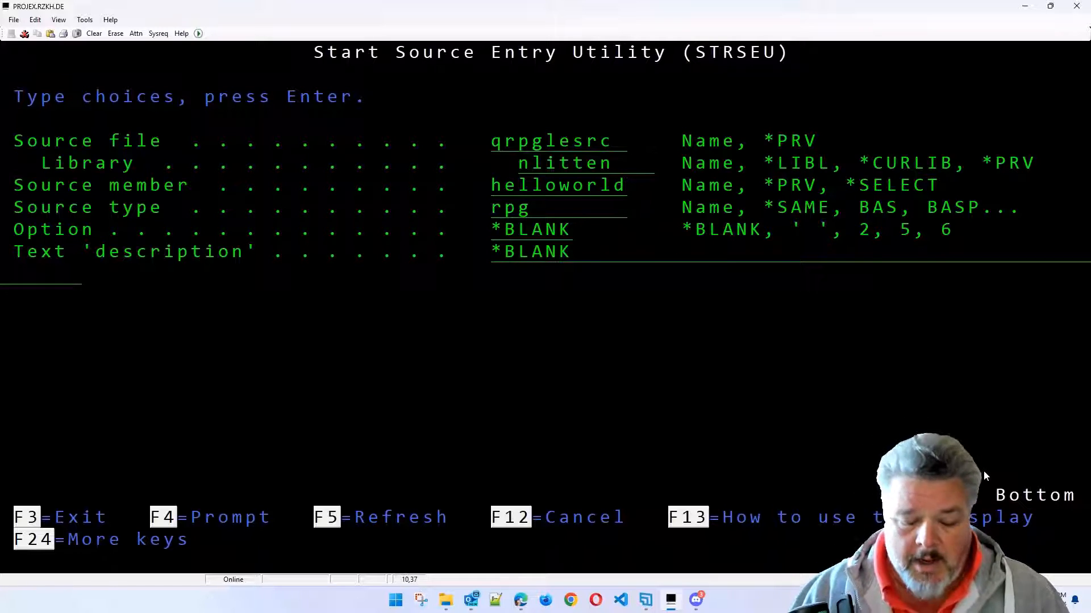
pyautogui.write('really basic')
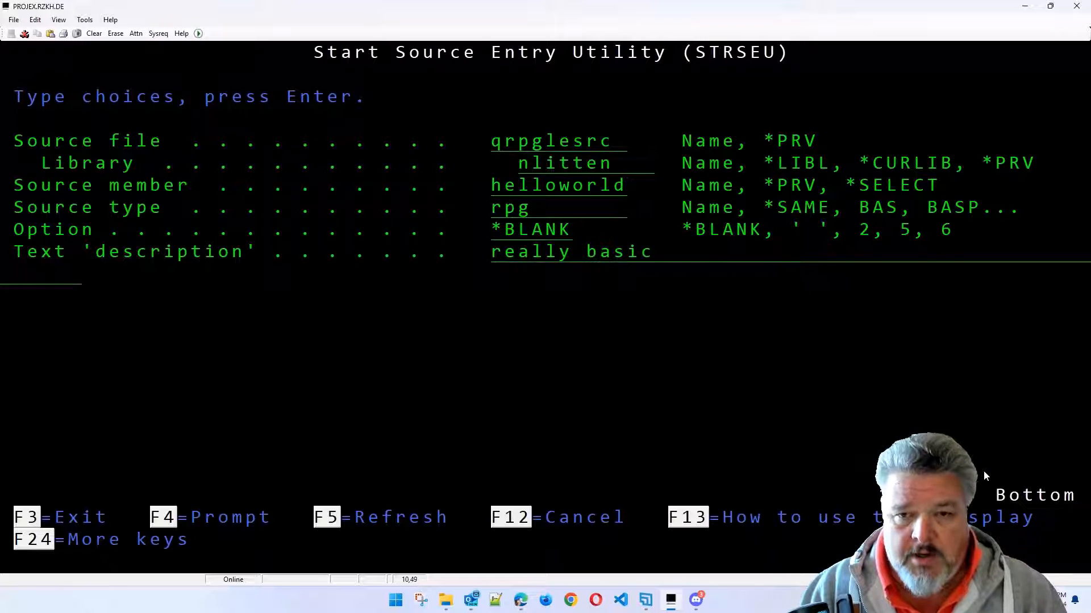
pyautogui.write('rpg')
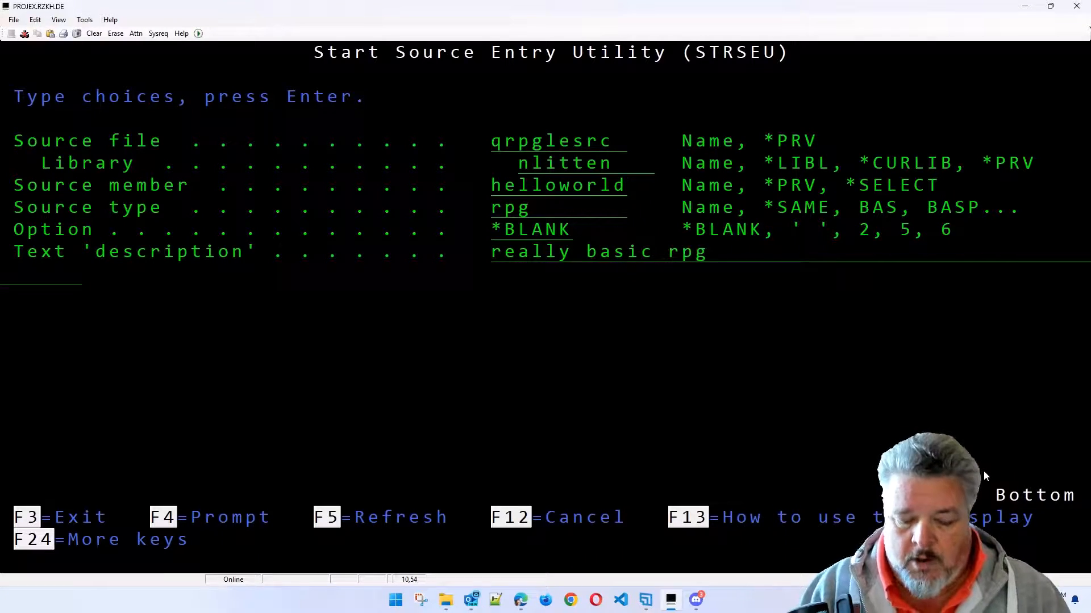
pyautogui.write('hello world gu')
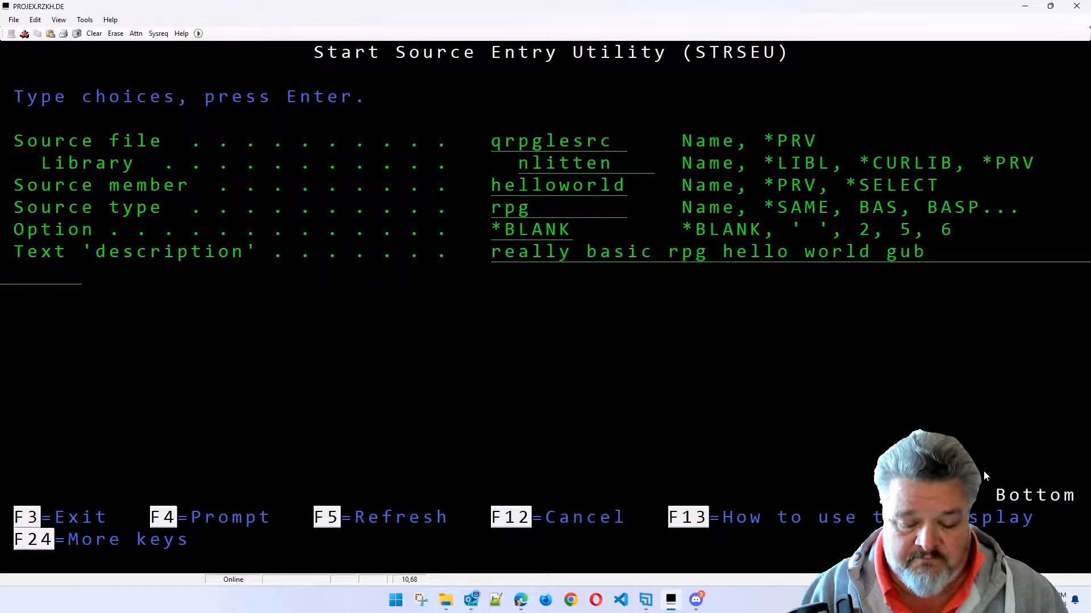
pyautogui.write('bins')
pyautogui.click(559, 185)
pyautogui.write('1')
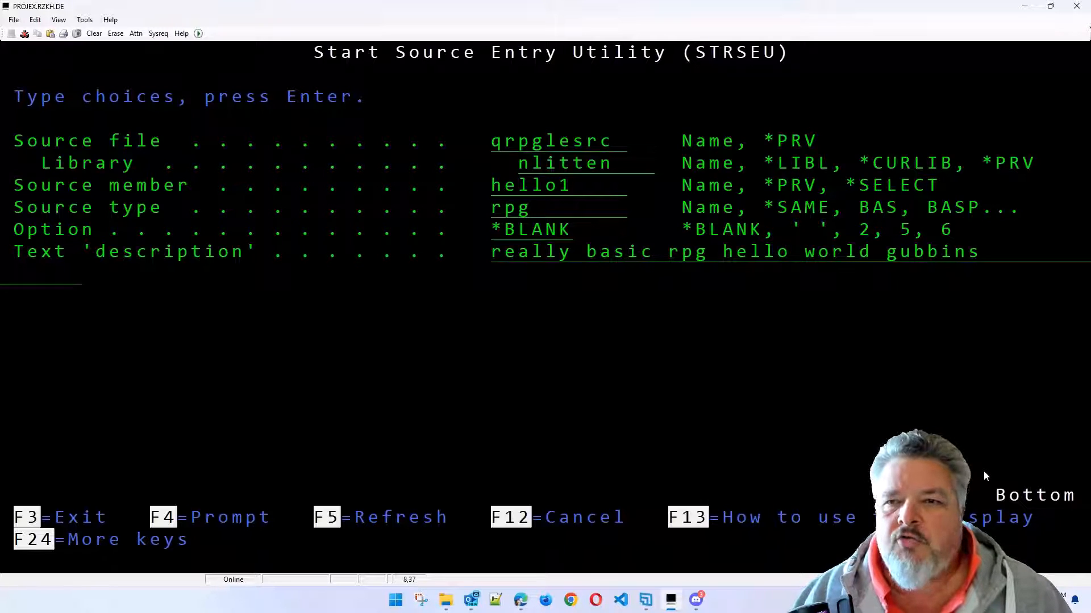
# Step: Submit the STRSEU prompt to add member HELLO1 and open it empty in SEU
pyautogui.press('Enter')
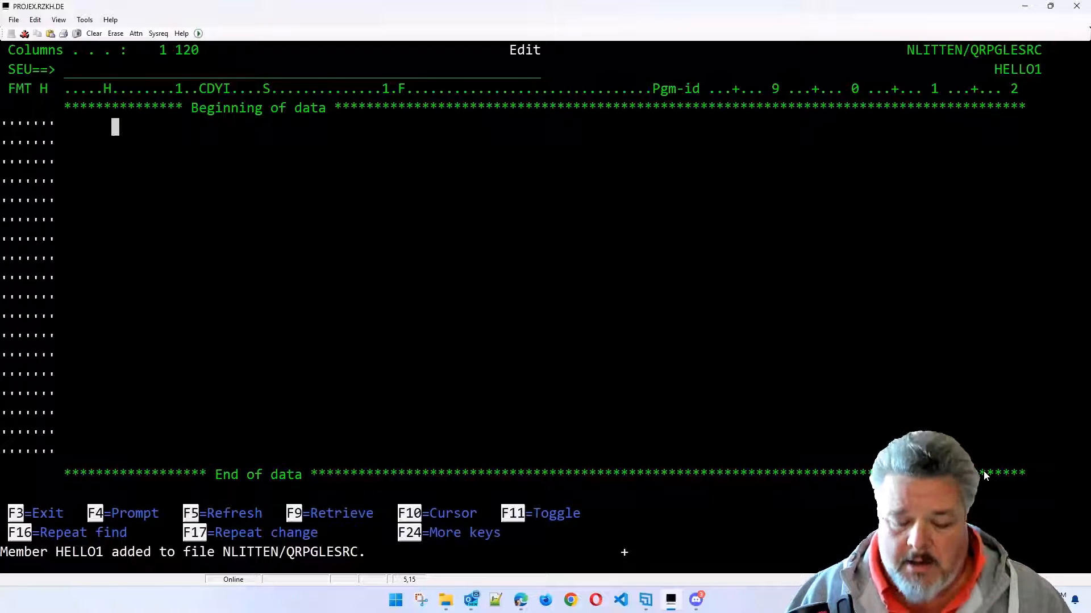
# Step: Type header comments for the sample hello world program, Nick L, and March 5th 2024
pyautogui.write('*')
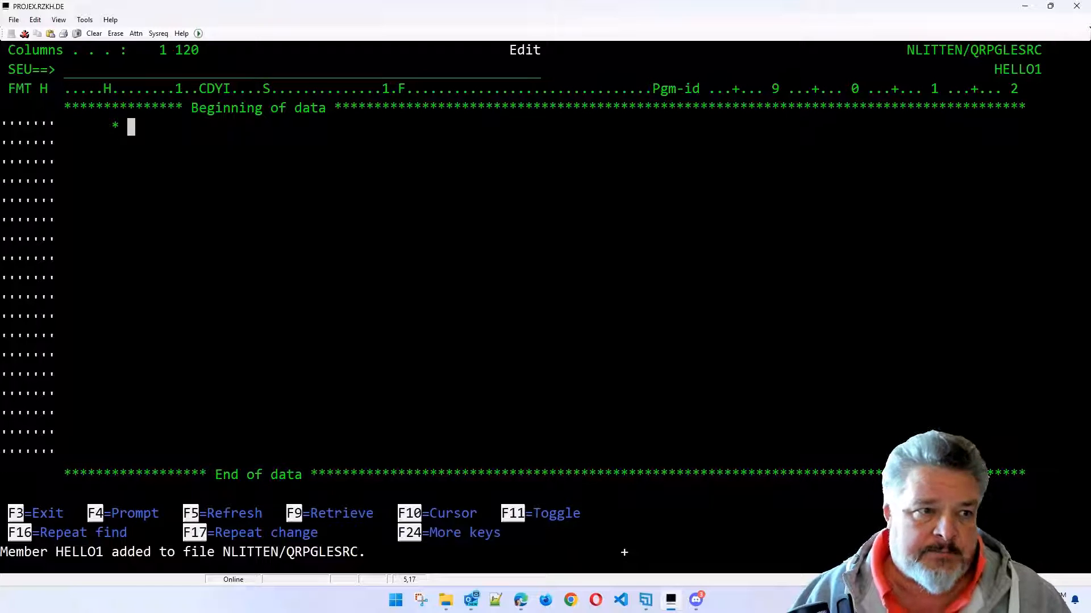
pyautogui.write('SAM')
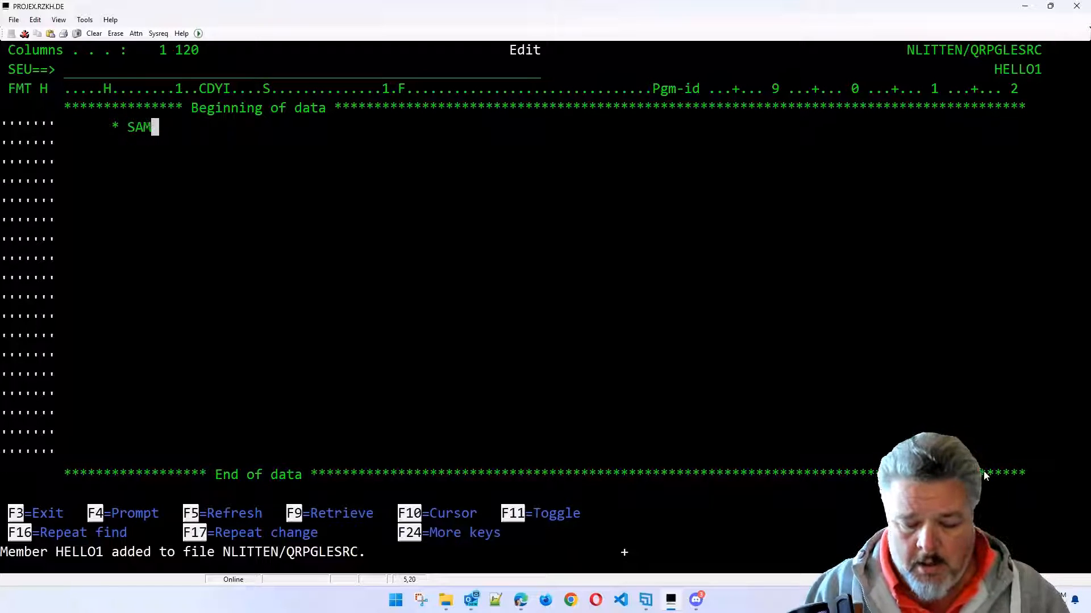
pyautogui.write('PLE HELLO WORLD PROGRAM')
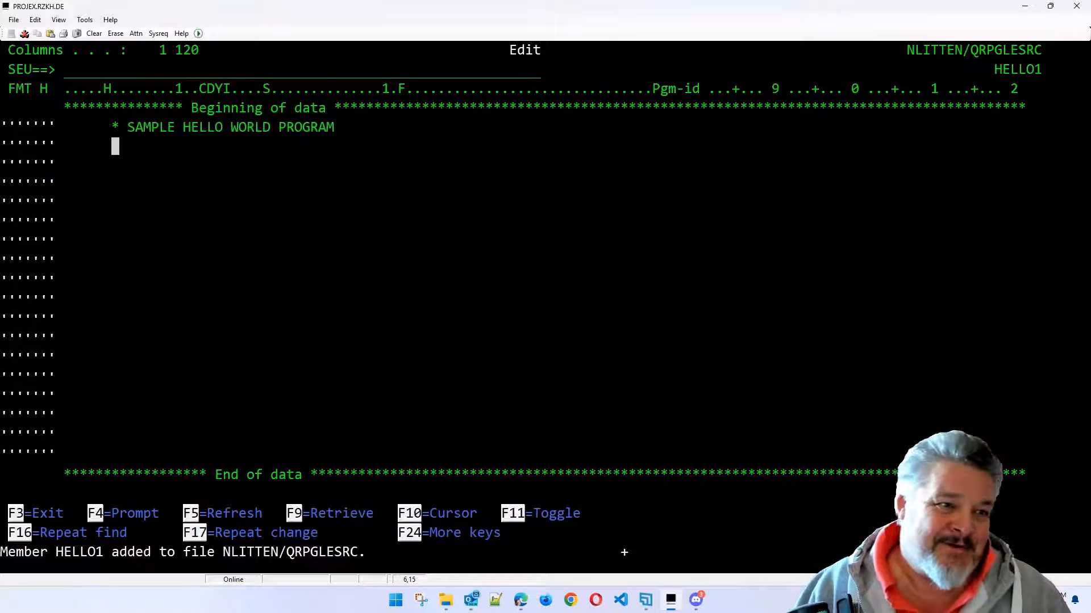
pyautogui.write('*')
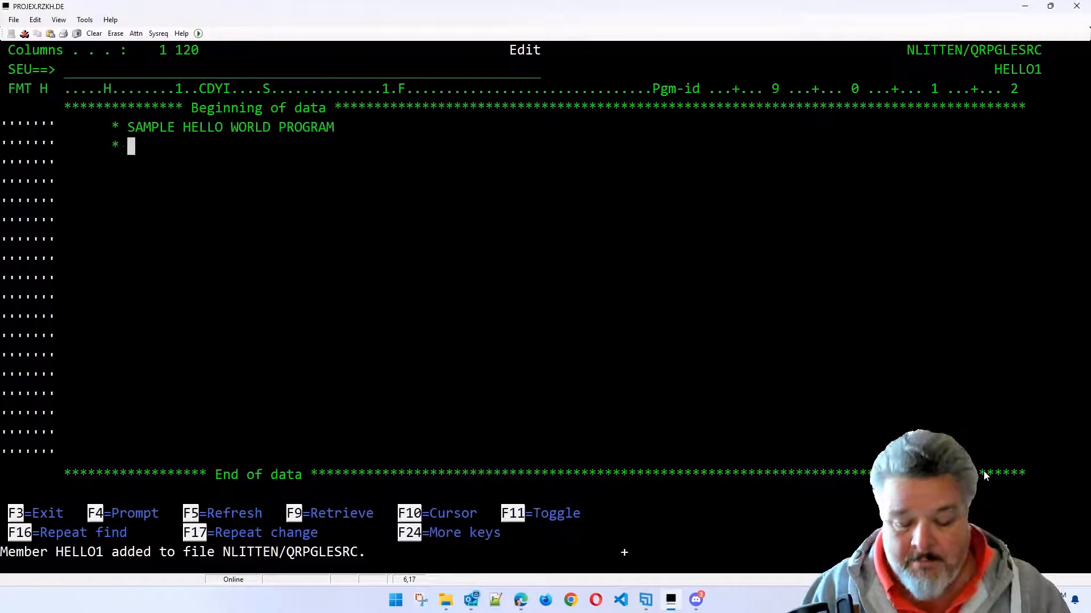
pyautogui.write('NICK LITTEN')
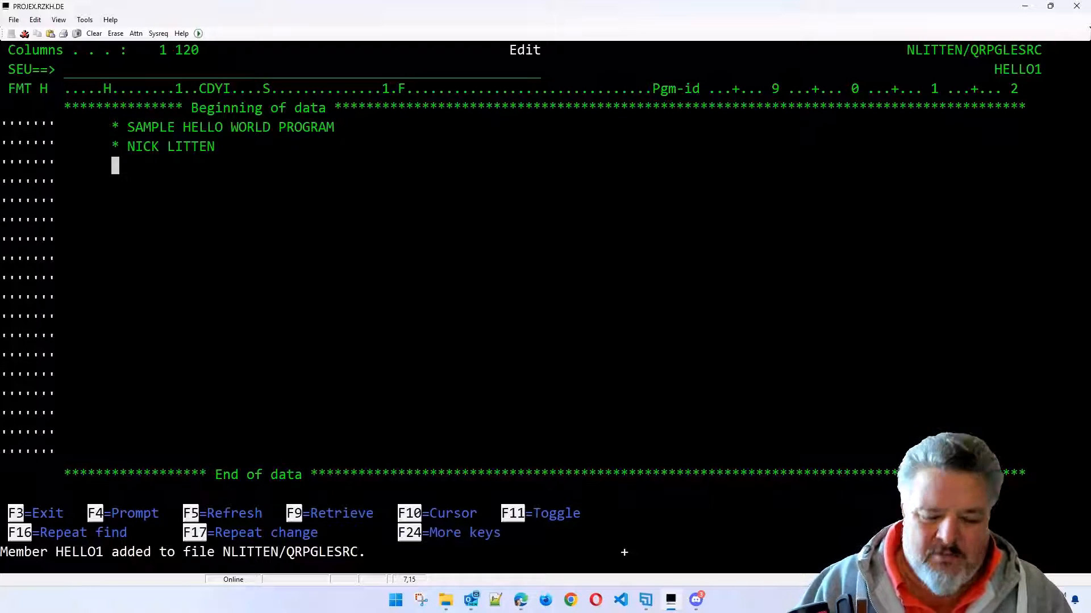
pyautogui.write('*')
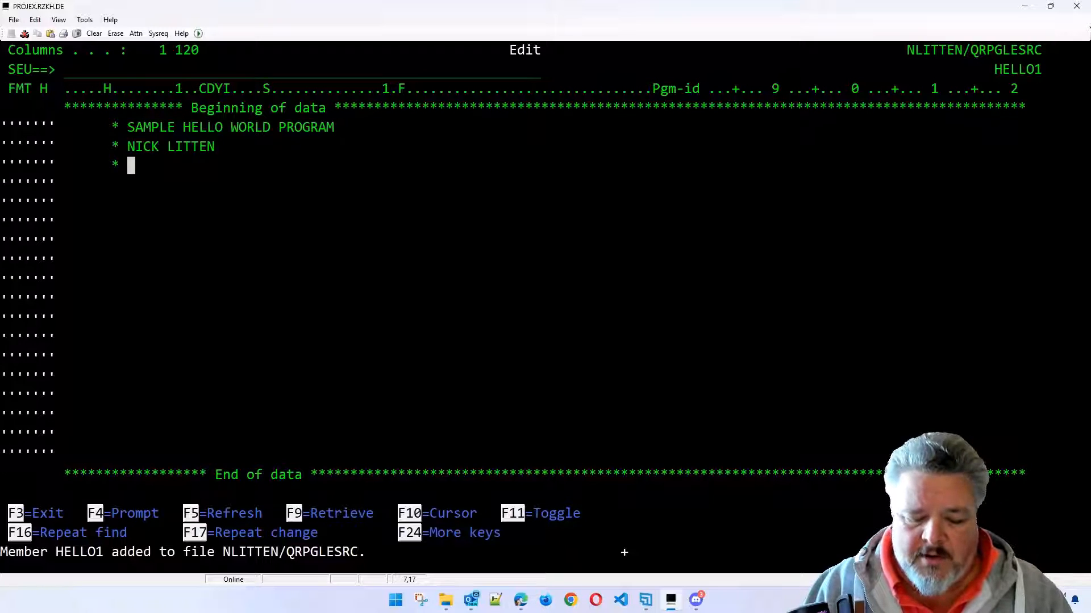
pyautogui.write('MARCH')
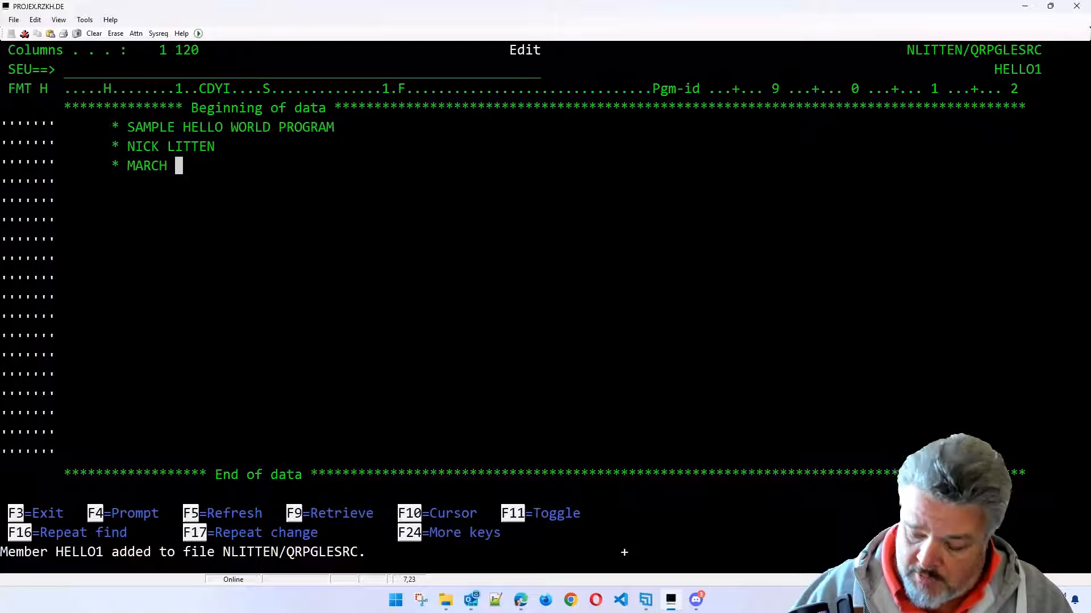
pyautogui.write('5TH 2024')
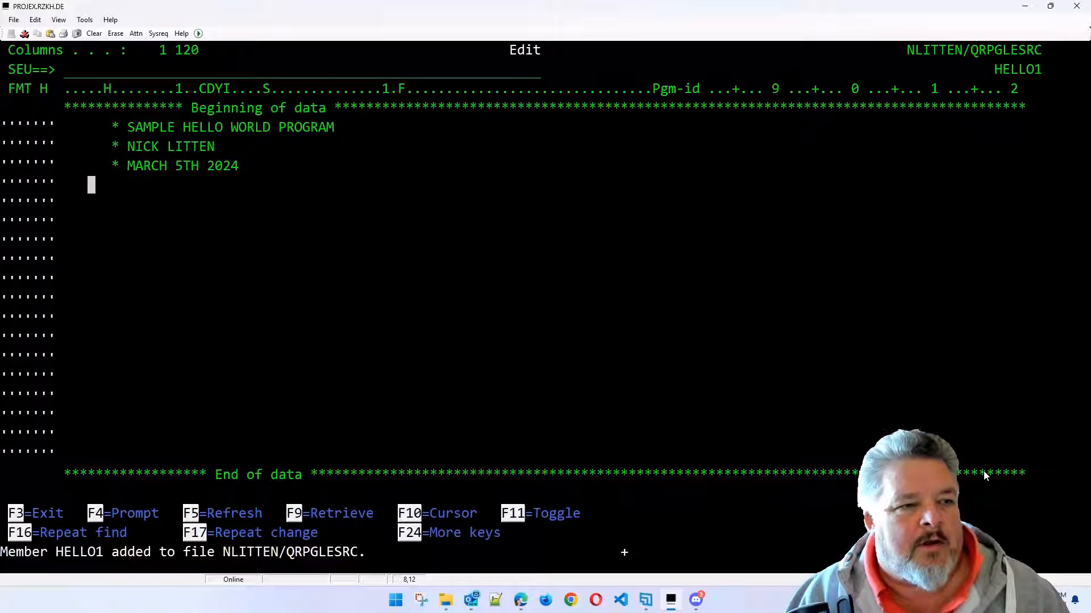
pyautogui.write('*')
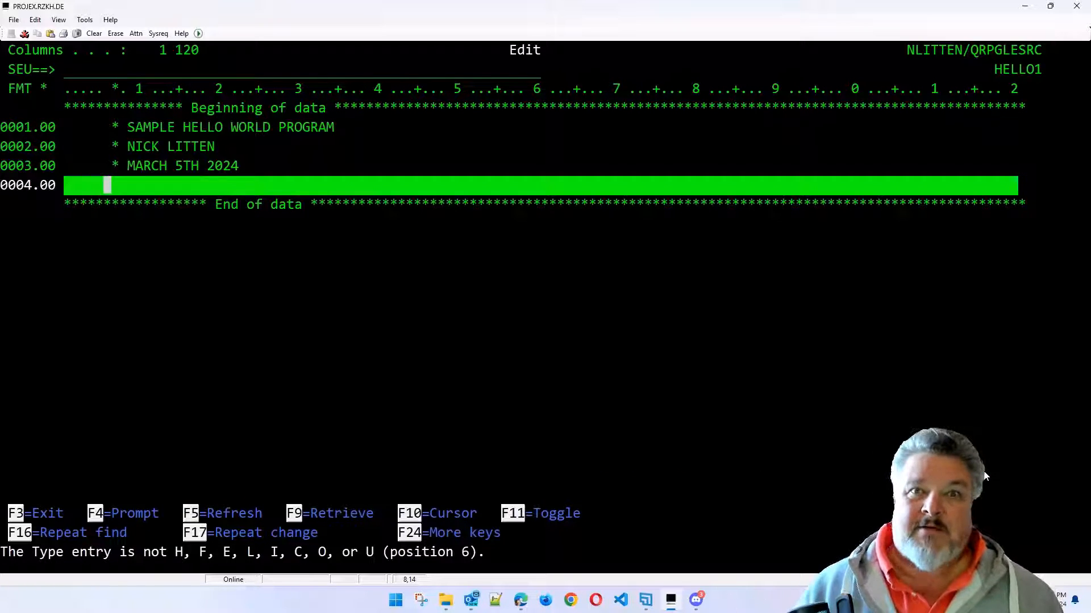
pyautogui.moveTo(93, 159)
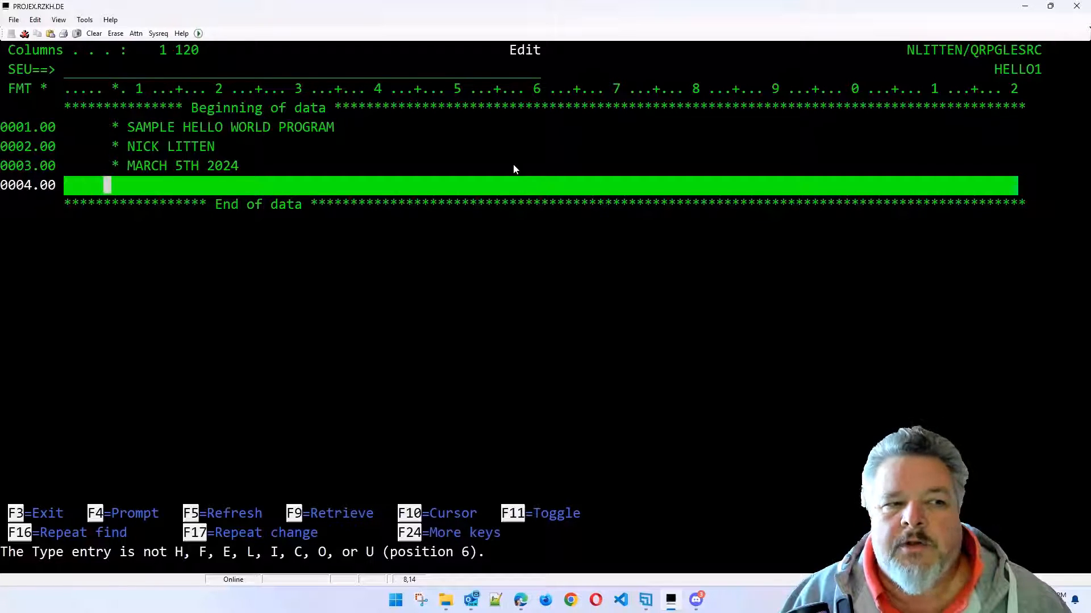
# Step: Discard the rejected blank line and request a C-spec prompt after line 3
pyautogui.press('Up')
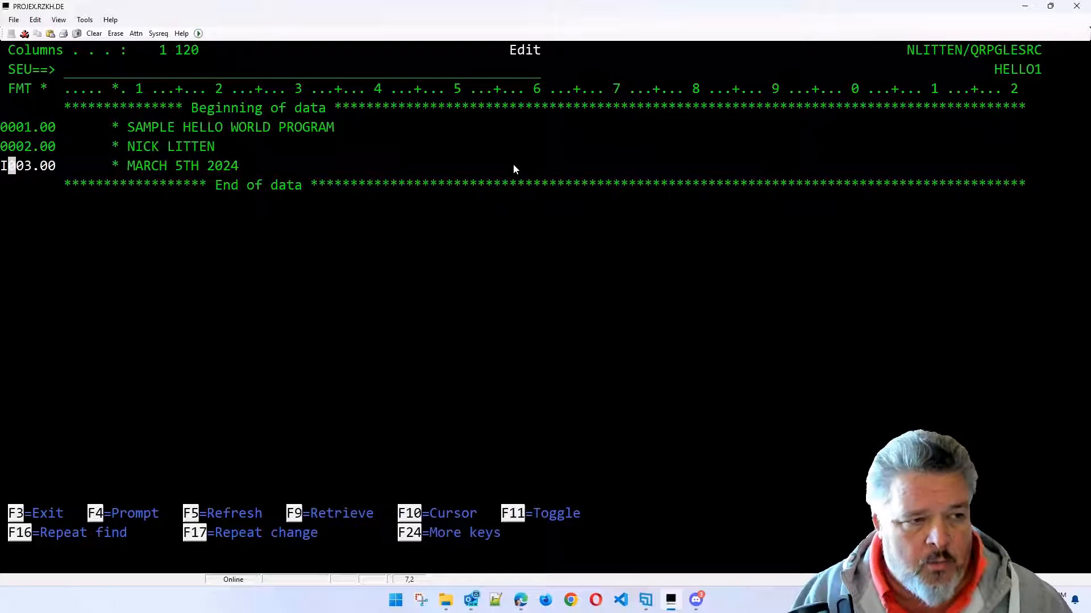
pyautogui.write('P')
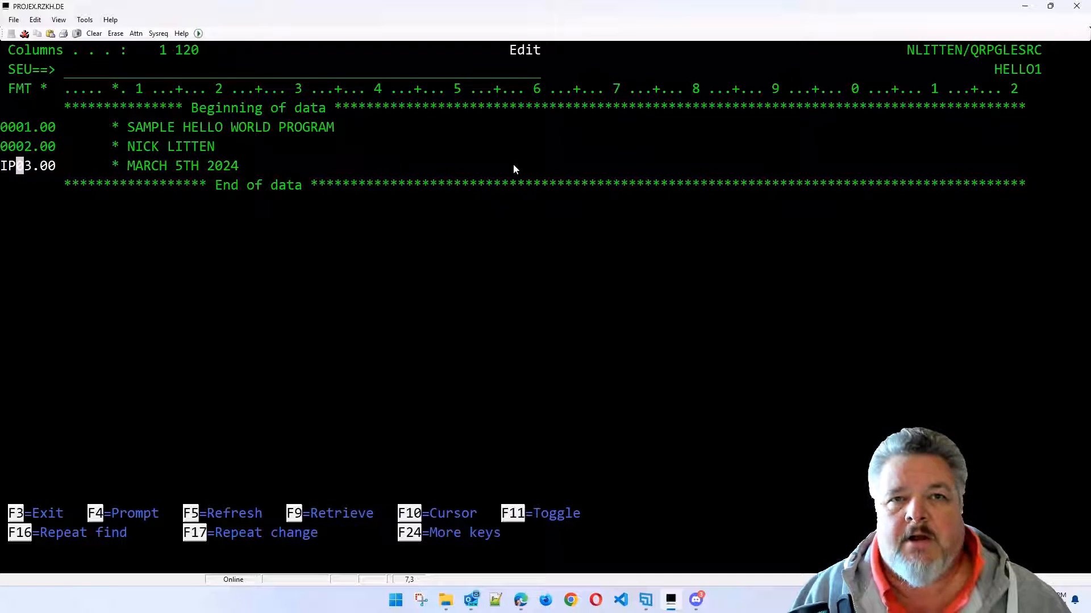
pyautogui.write('C')
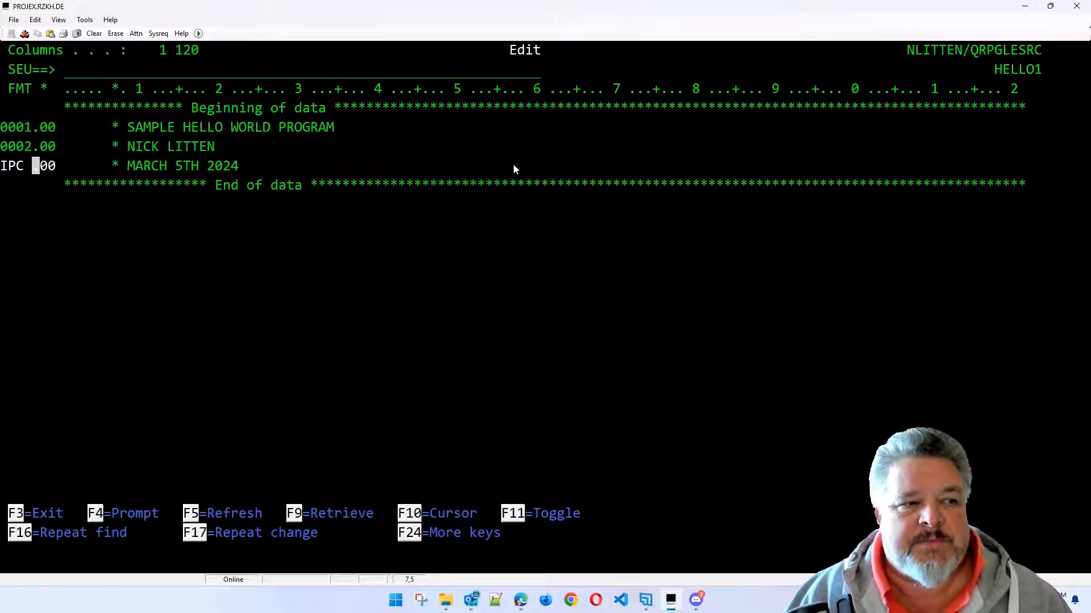
pyautogui.press('F4')
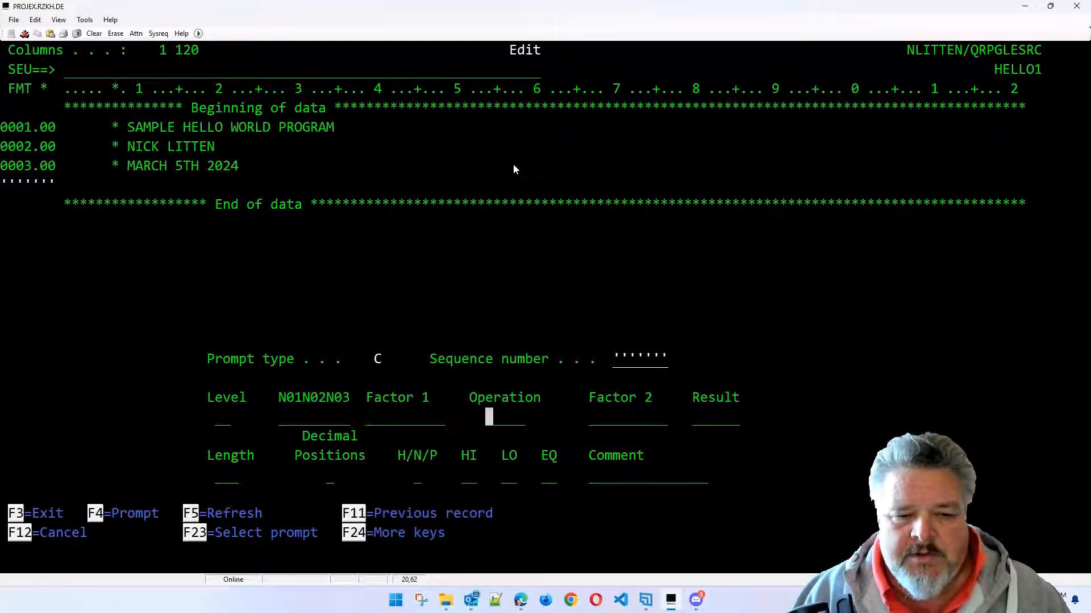
# Step: Enter line 4 as a DSPLY calculation with Factor 1 'HELLO'
pyautogui.write('DSPLY')
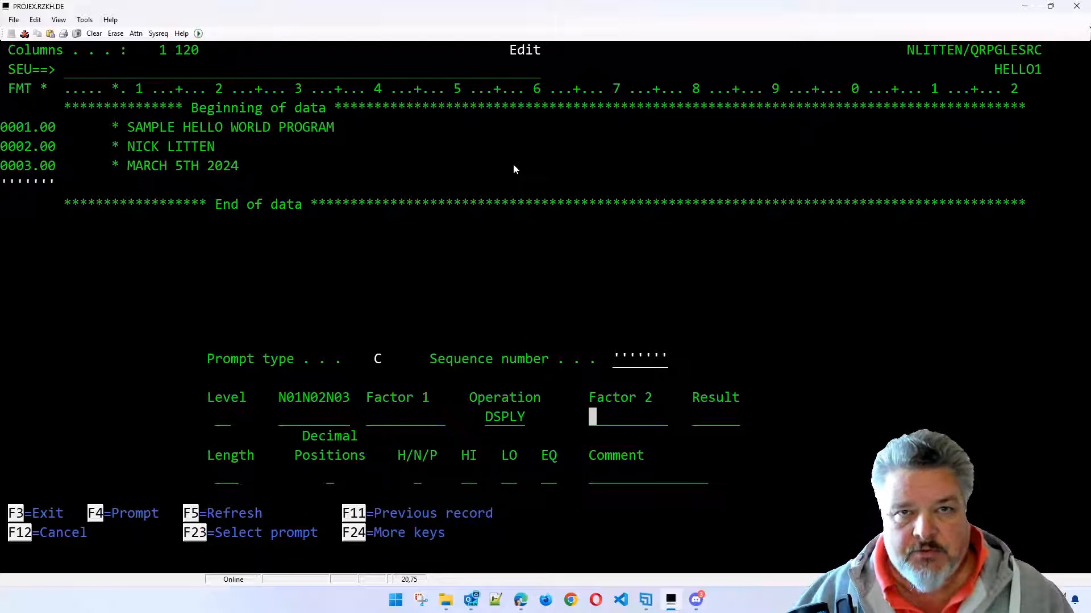
pyautogui.press('Enter')
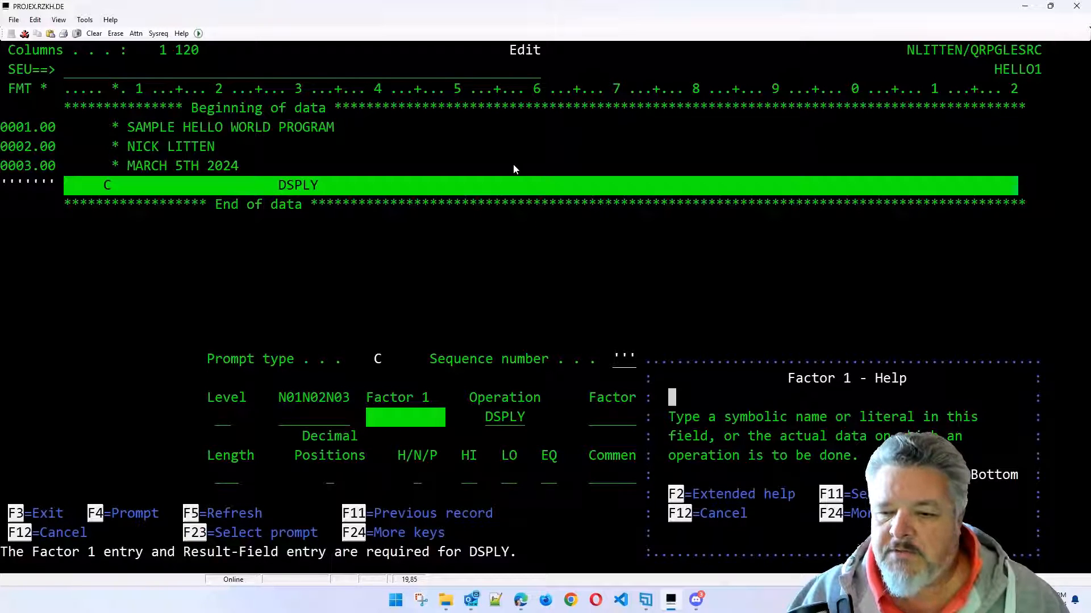
pyautogui.moveTo(511, 161)
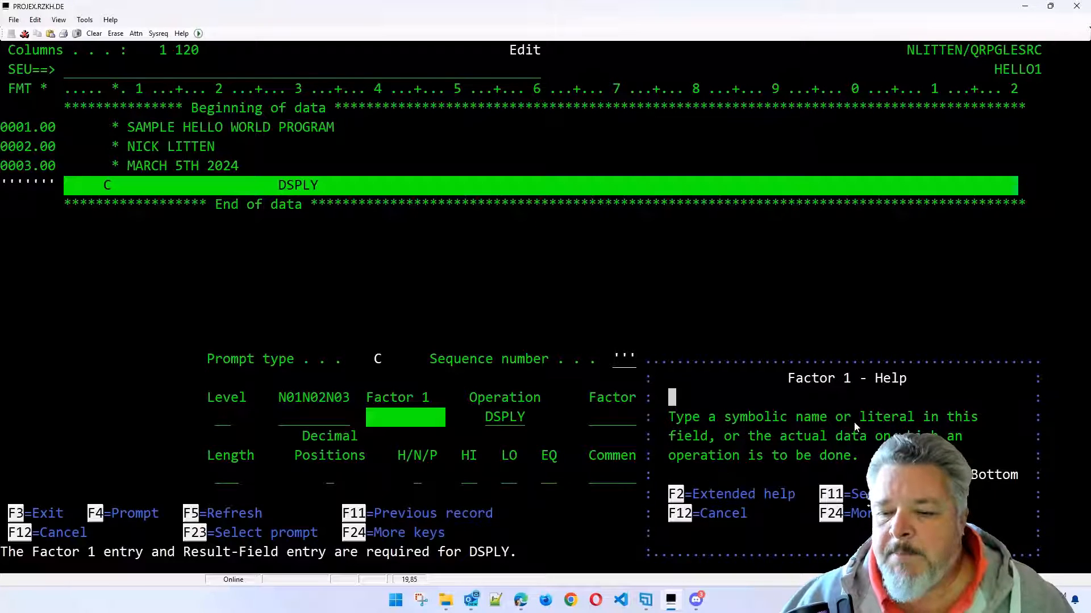
pyautogui.moveTo(829, 449)
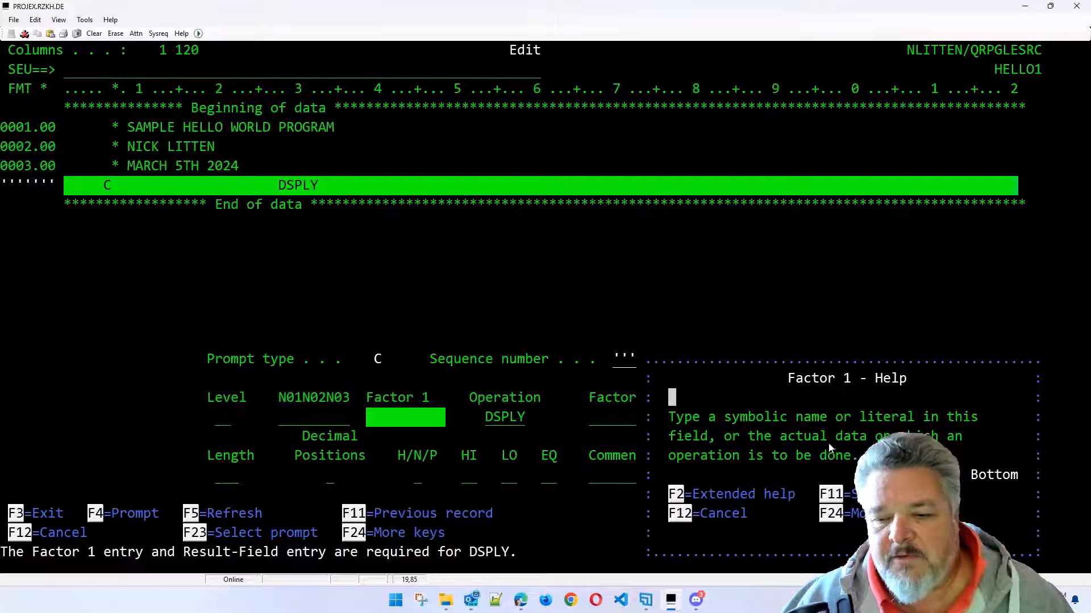
pyautogui.moveTo(859, 221)
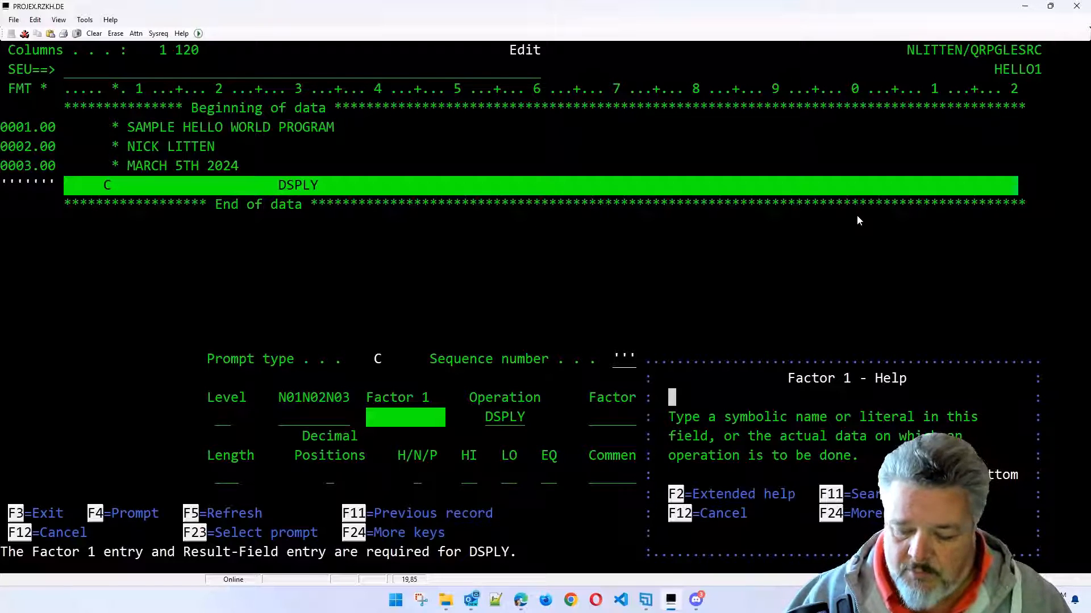
pyautogui.write("'H")
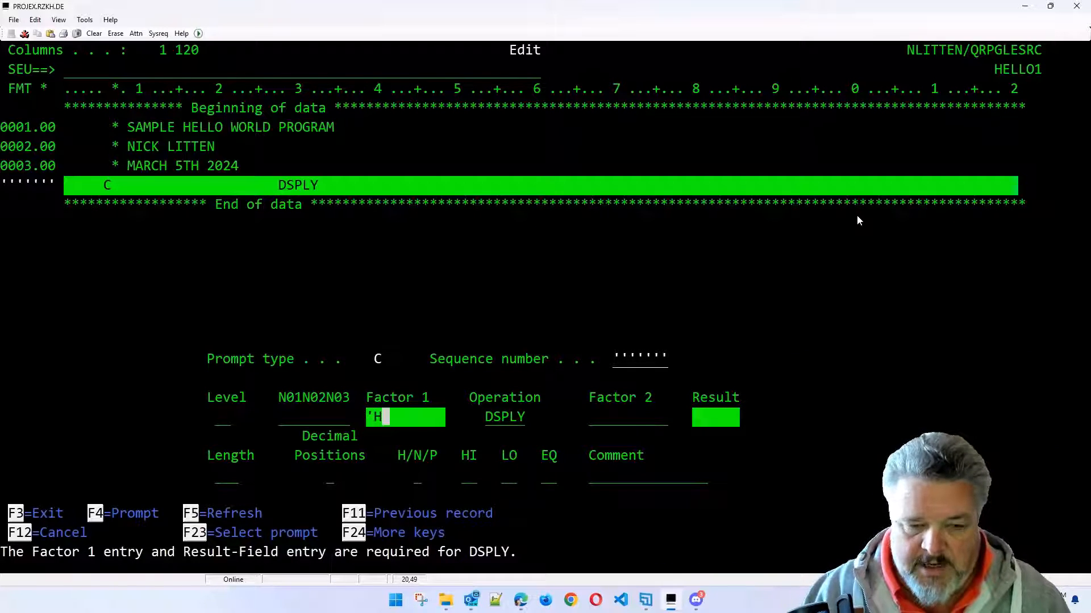
pyautogui.write("ELLO'")
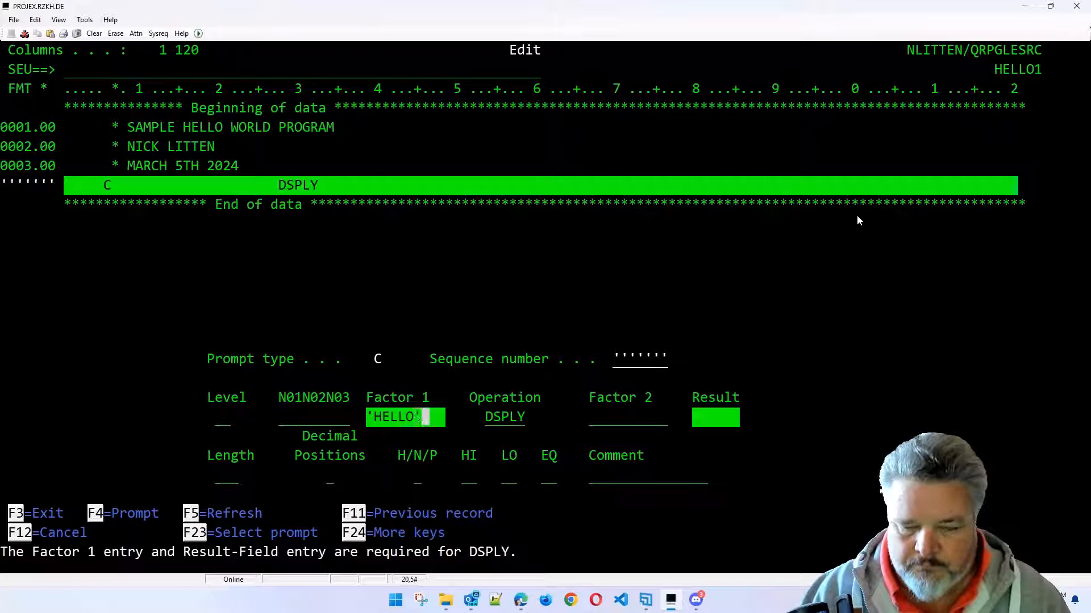
pyautogui.press('Enter')
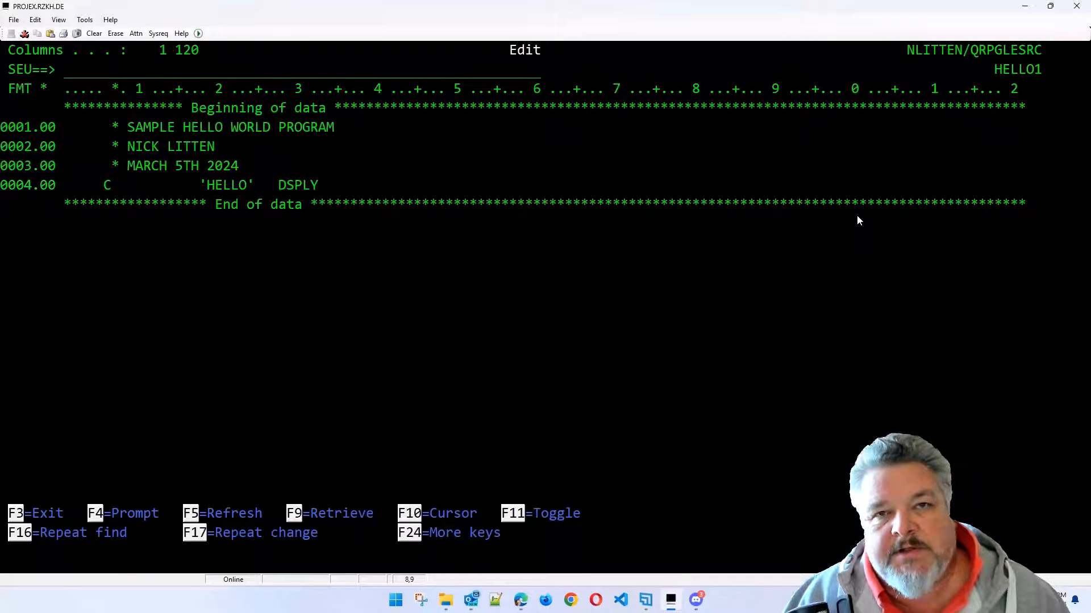
# Step: Enter the IP line command on line 4's sequence number
pyautogui.press('F4')
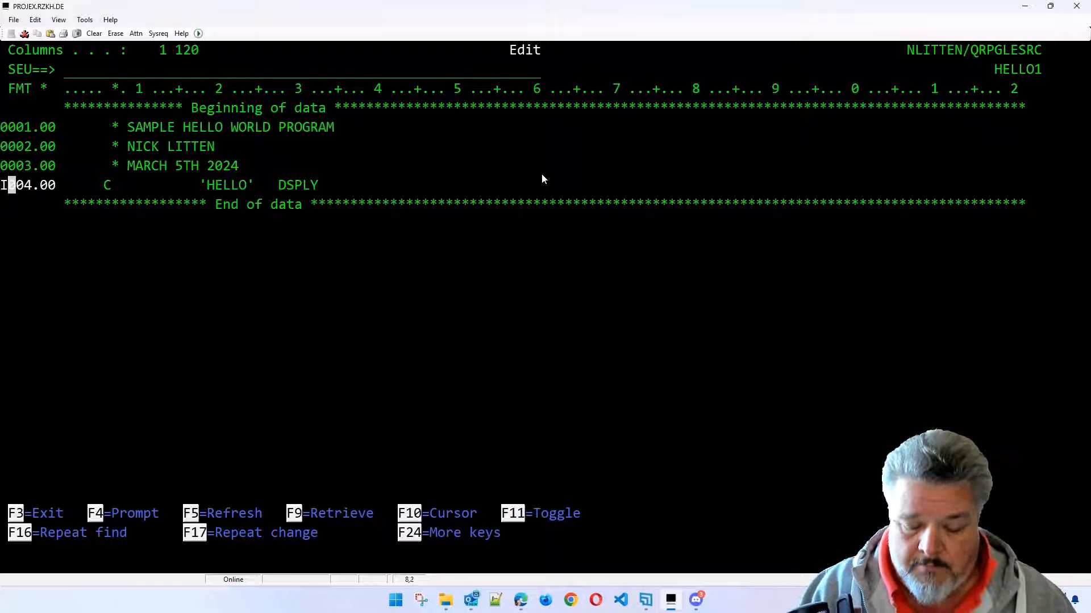
pyautogui.write('IP')
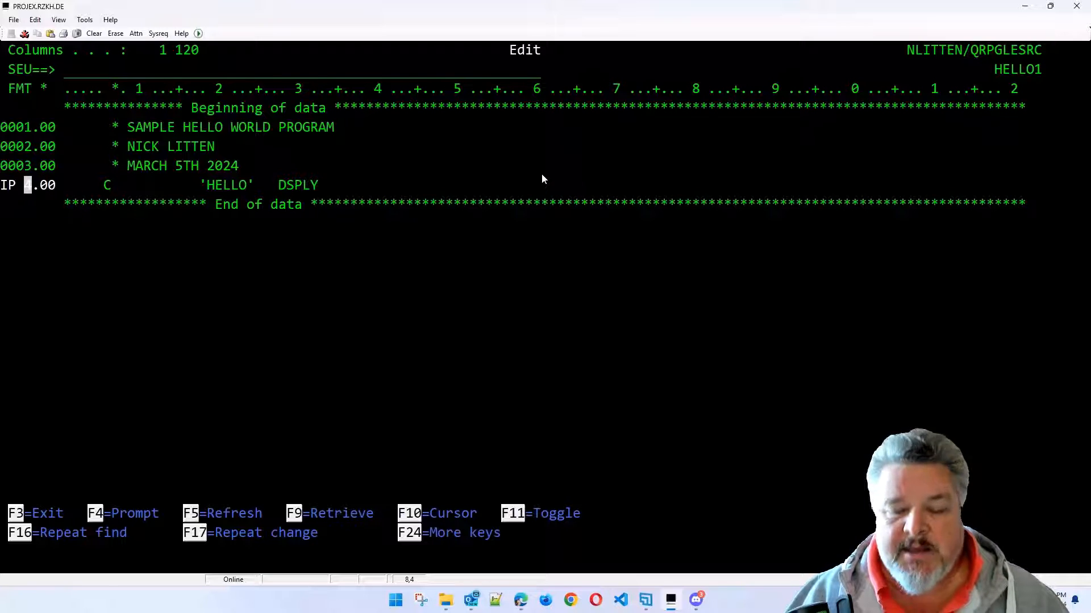
# Step: Open the insert prompt after line 4 and enter SETON as the operation
pyautogui.press('F4')
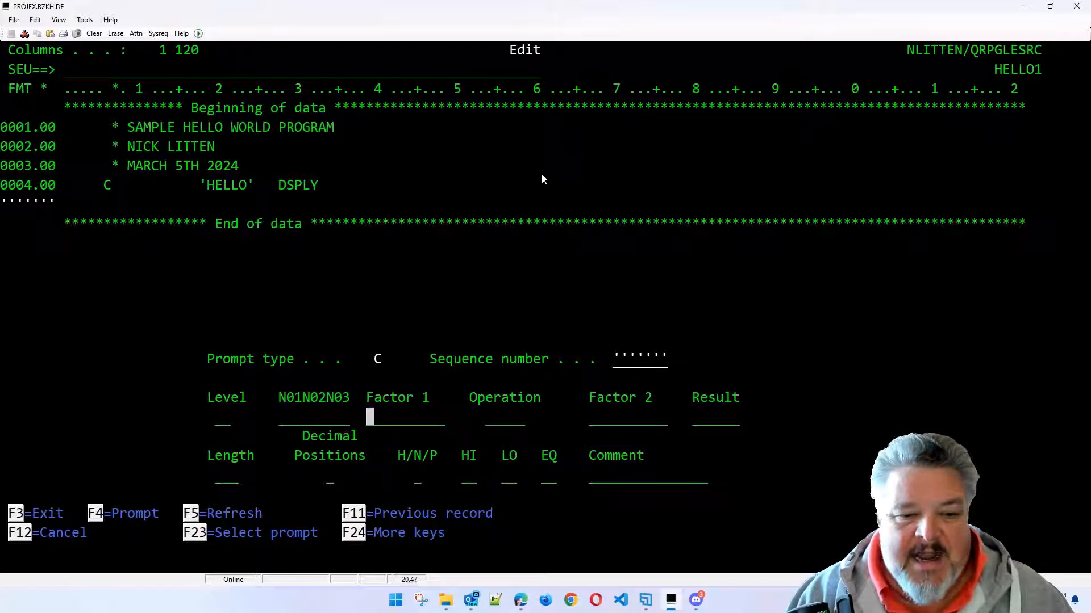
pyautogui.write('SETON')
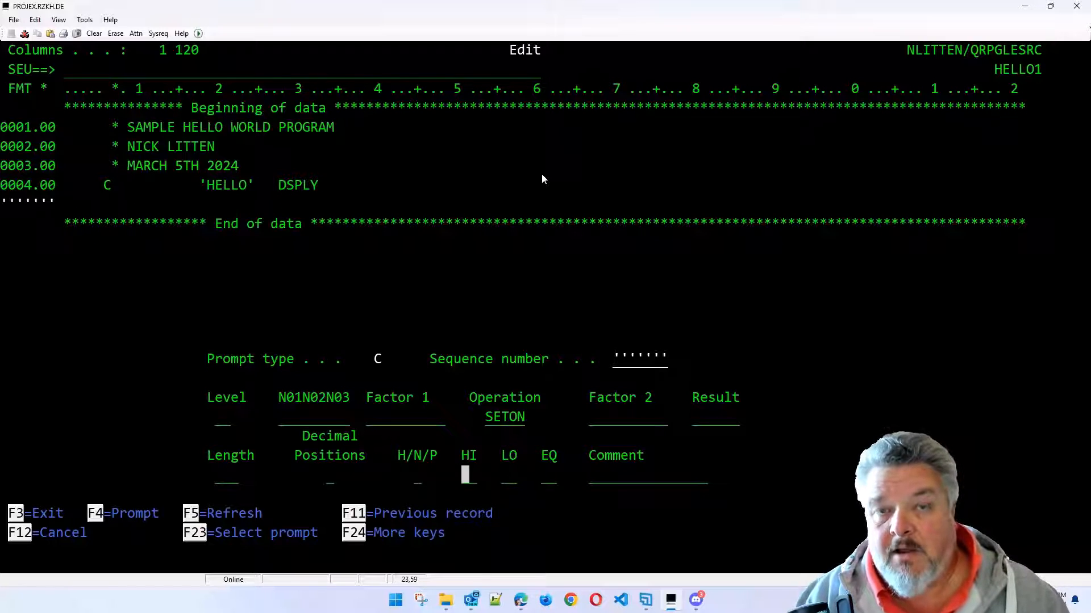
# Step: Enter LR as the SETON indicator to complete line 5
pyautogui.write('LR')
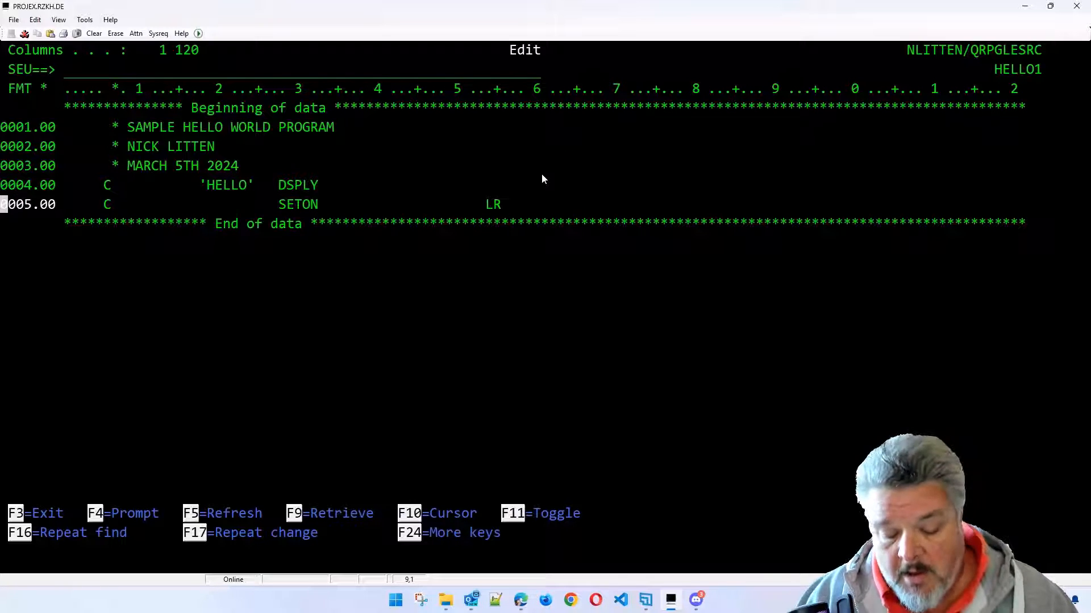
# Step: Add a RETRN line to HELLO1, then save the member with Change/create member Y and exit SEU
pyautogui.press('F4')
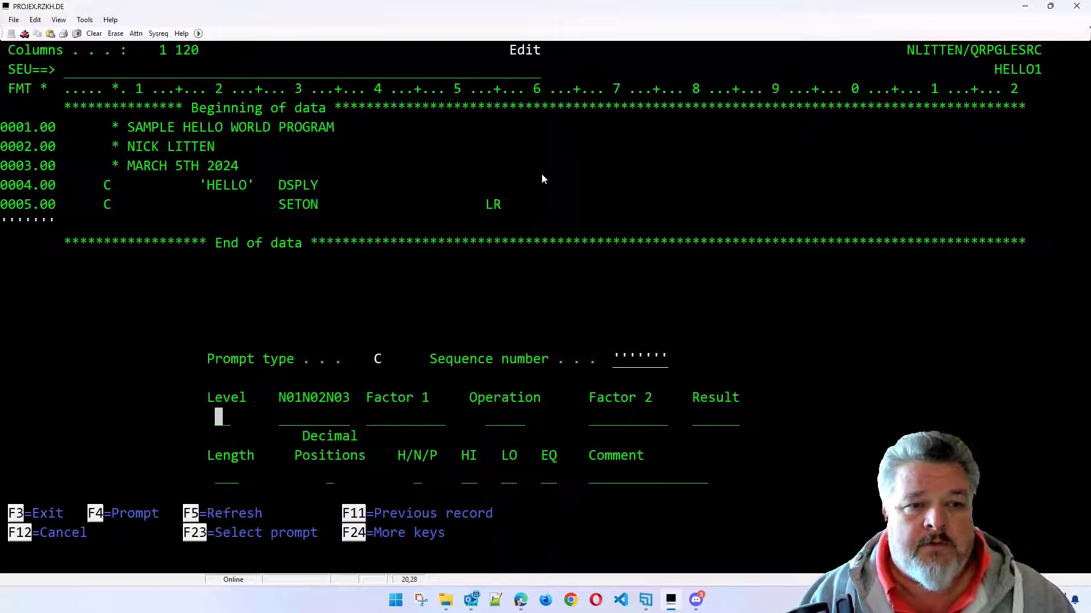
pyautogui.write('RETUR')
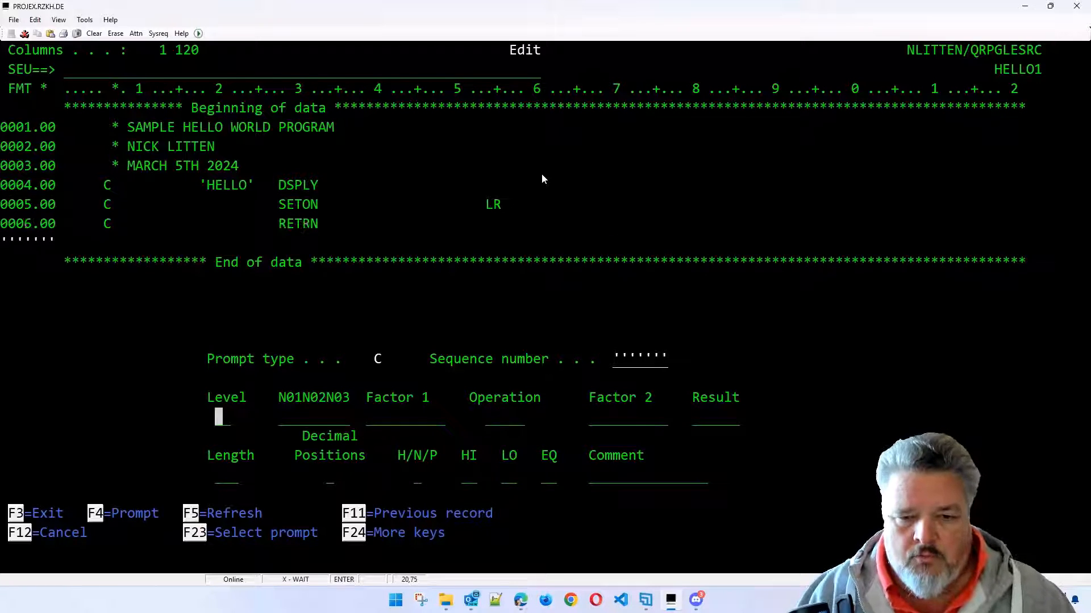
pyautogui.press('F12')
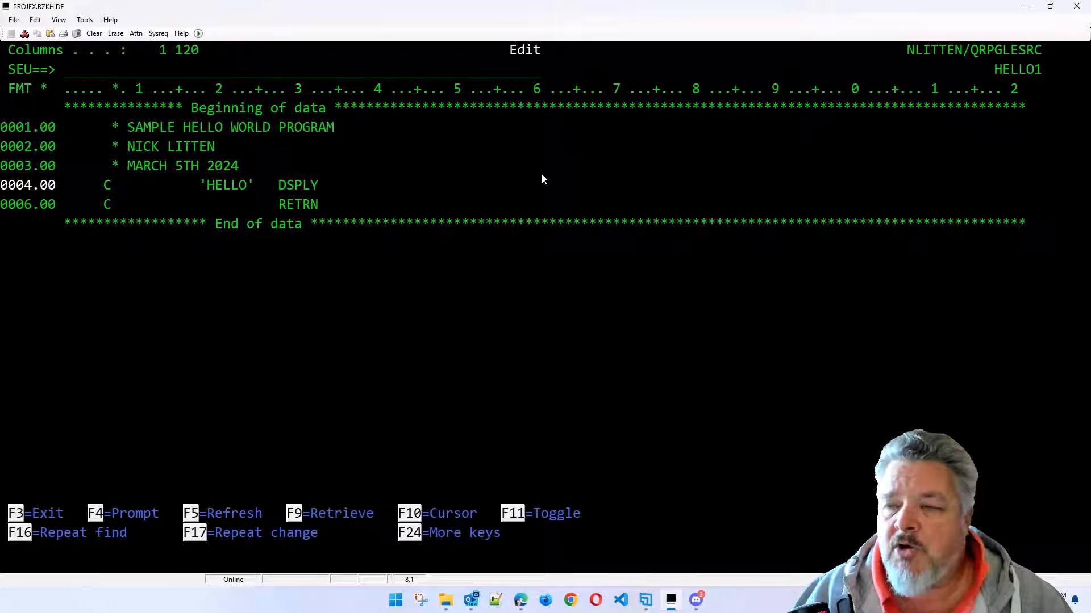
pyautogui.moveTo(744, 5)
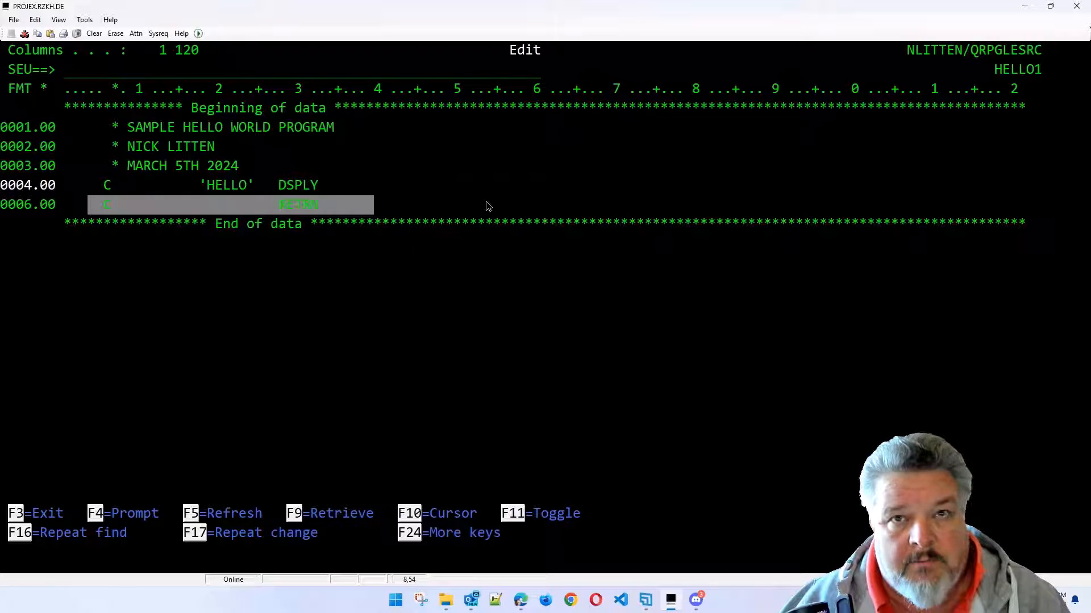
pyautogui.press('F3')
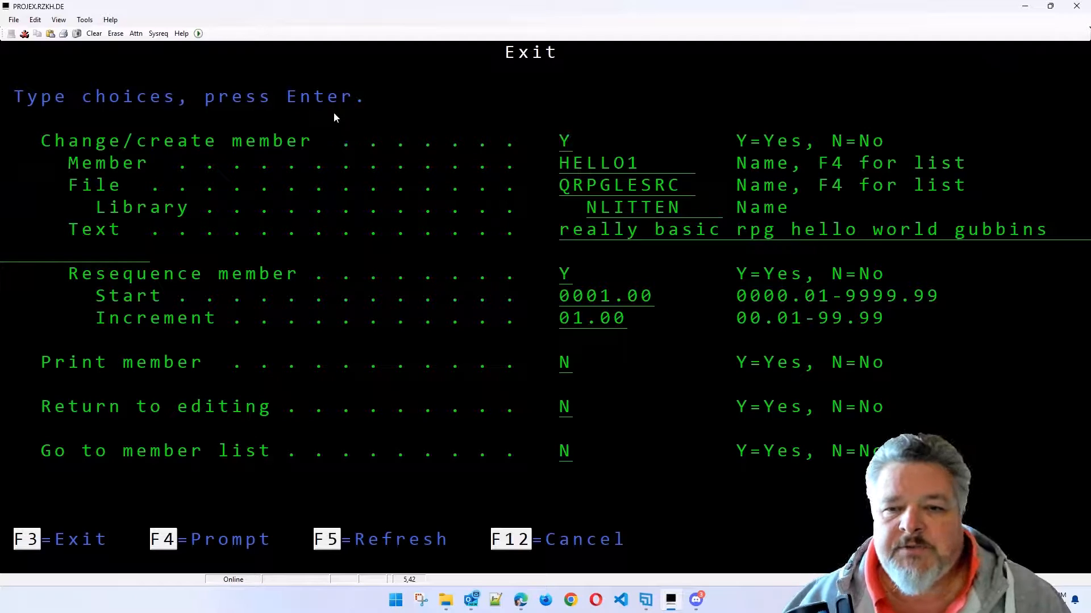
pyautogui.moveTo(883, 356)
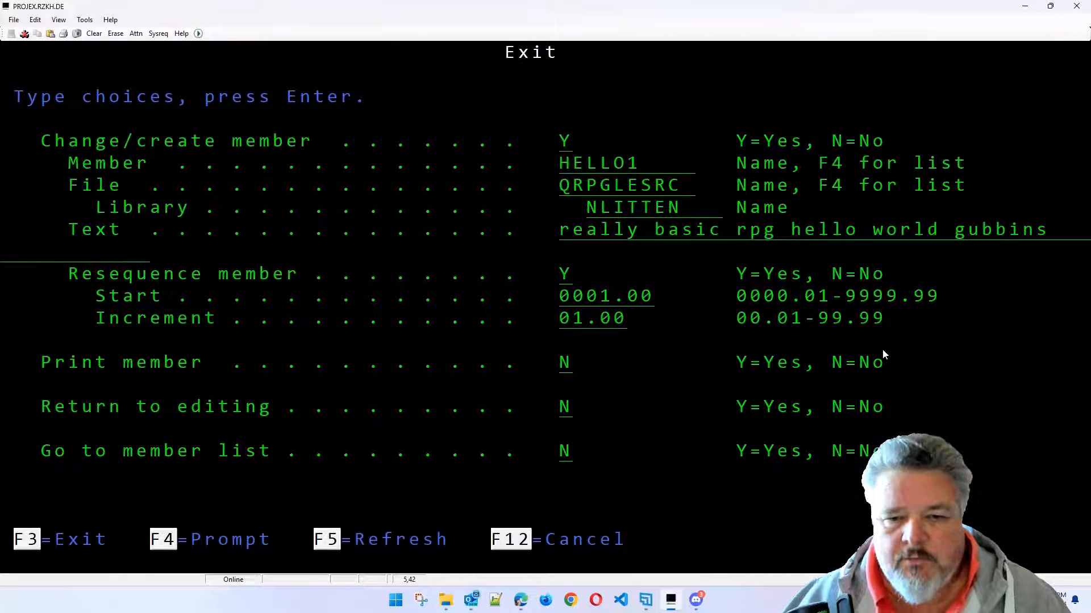
pyautogui.press('Enter')
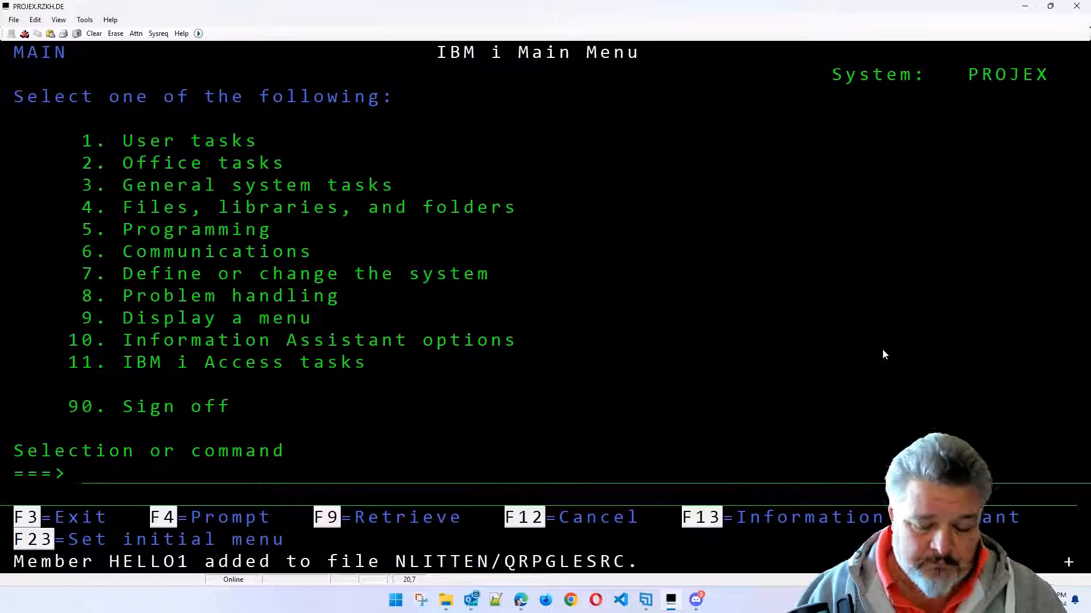
# Step: Run CRTRPGPGM for program HELLO1 in NLITTEN from source file NLITTEN/QRPGLESRC
pyautogui.write('crtrpgpgm')
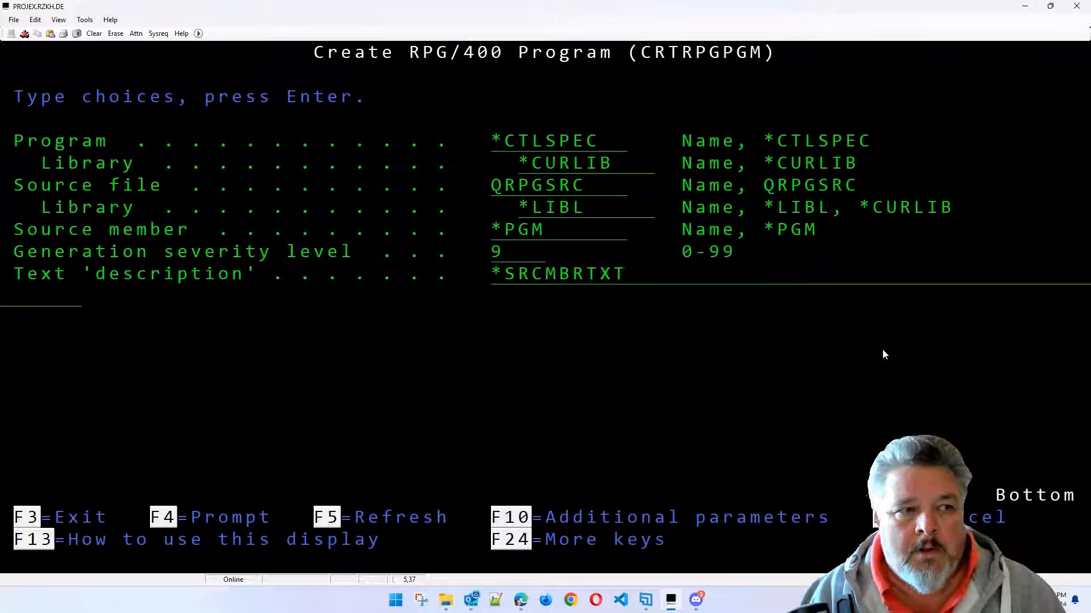
pyautogui.write('hel')
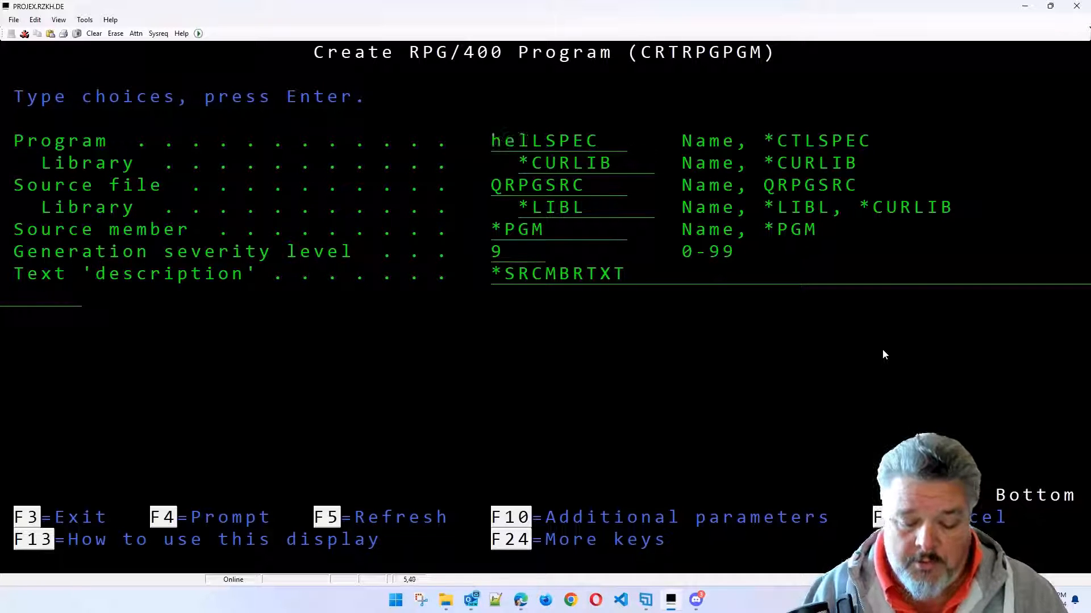
pyautogui.write('hello1')
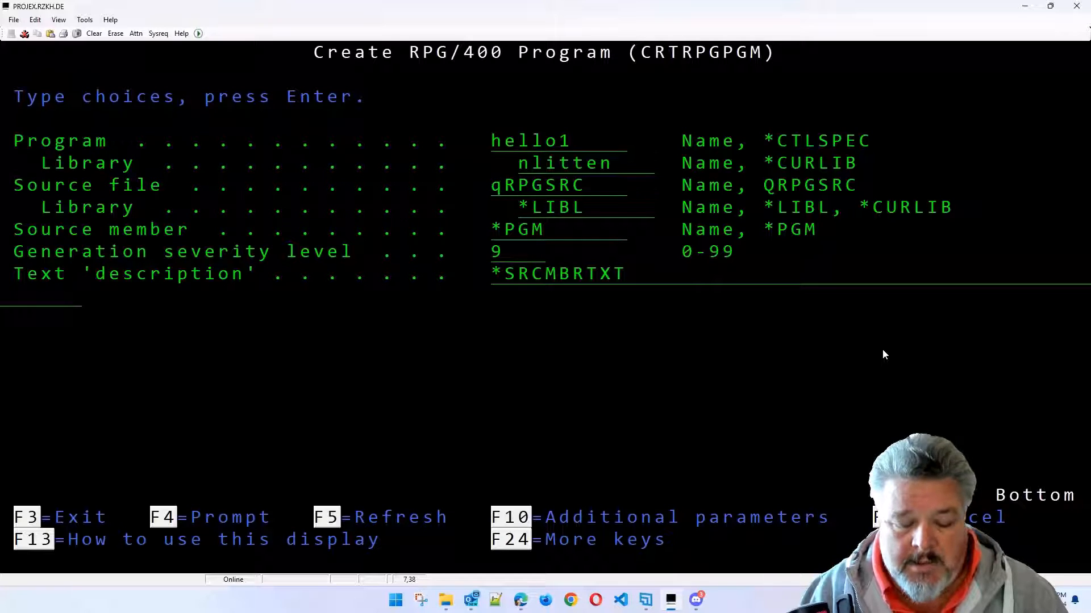
pyautogui.write('qrpglesrc')
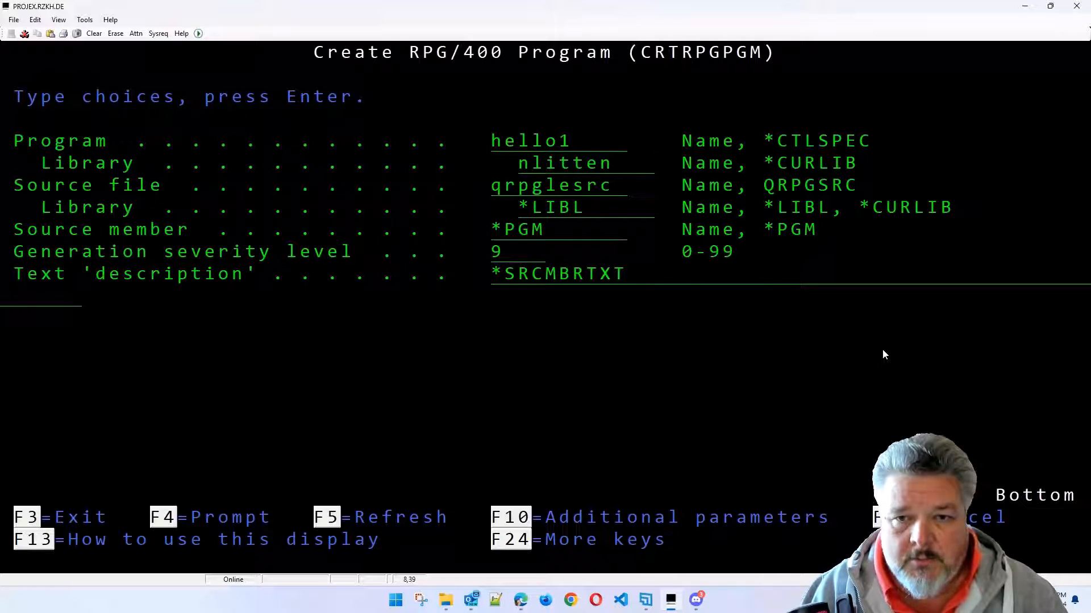
pyautogui.write('nlitten')
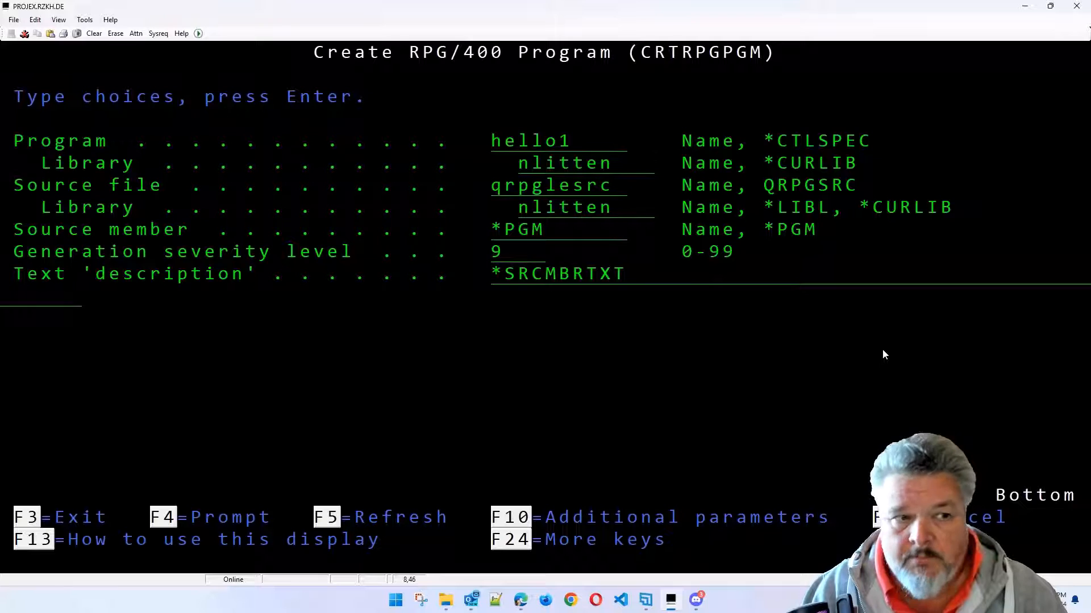
pyautogui.press('Enter')
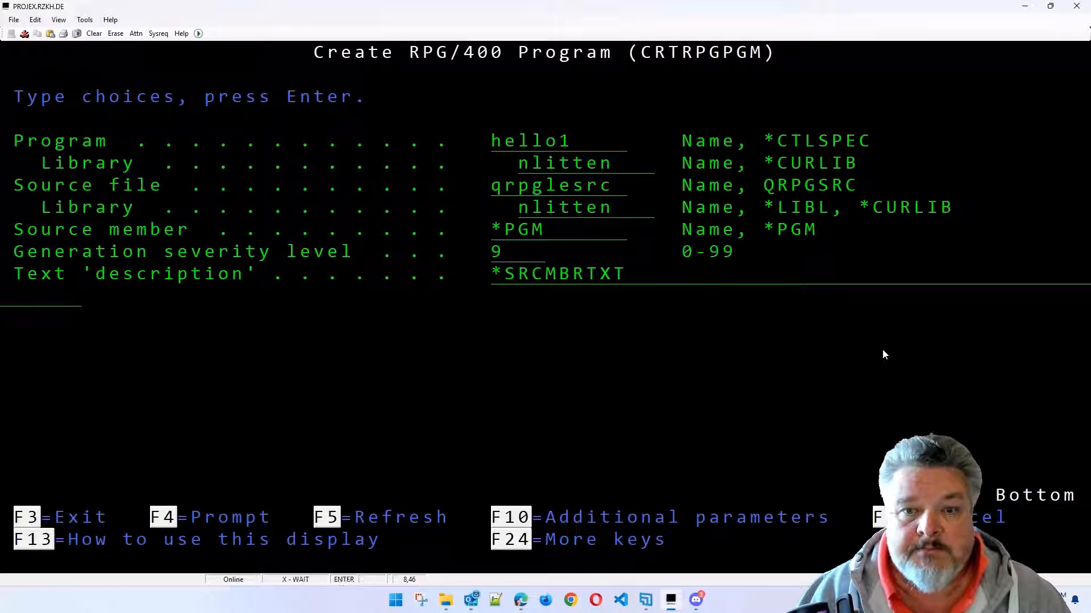
pyautogui.press('Enter')
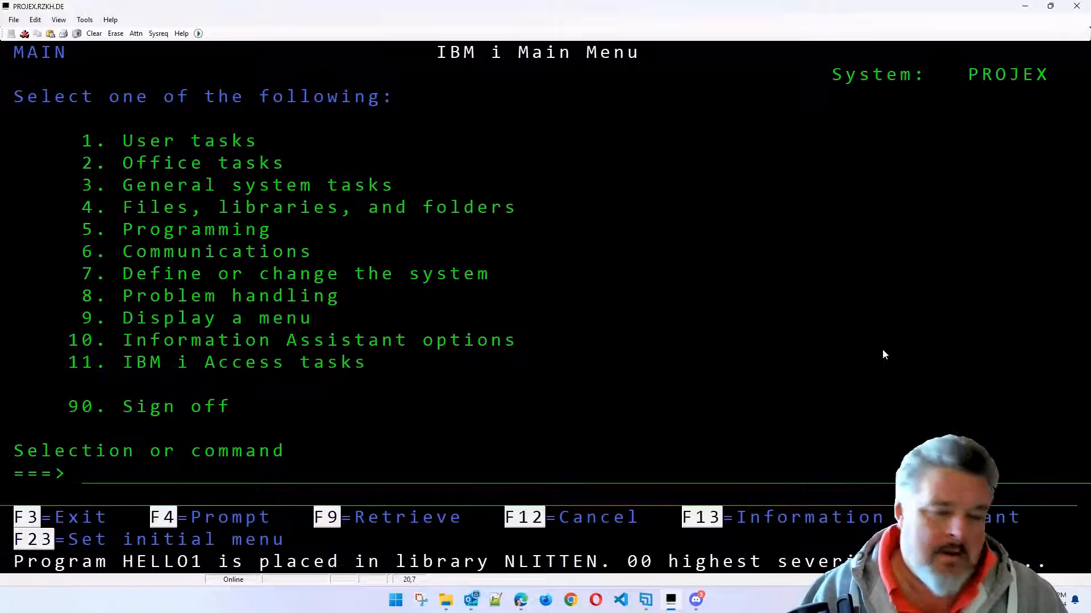
# Step: Enter a call to NLITTEN/HELLO1 on the main menu command line
pyautogui.write('call nlitten')
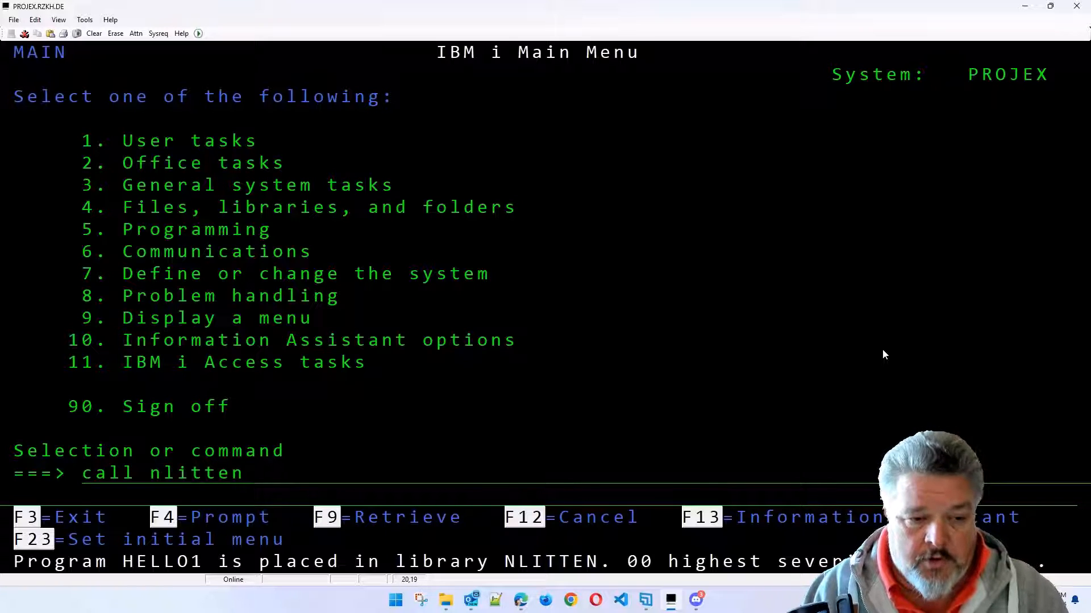
pyautogui.write('/')
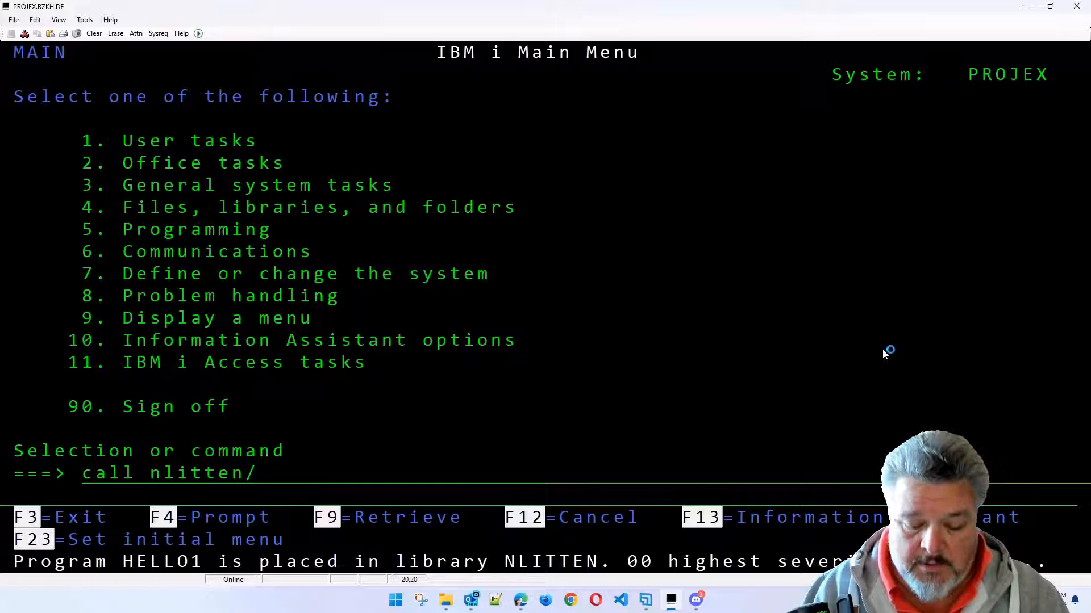
pyautogui.write('hello1')
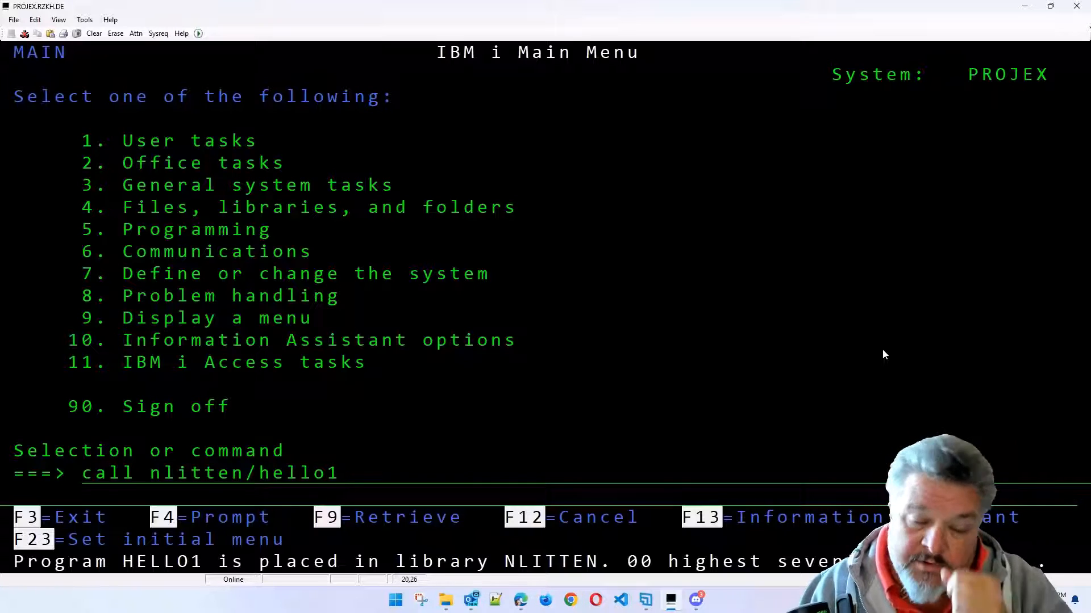
pyautogui.press('F4')
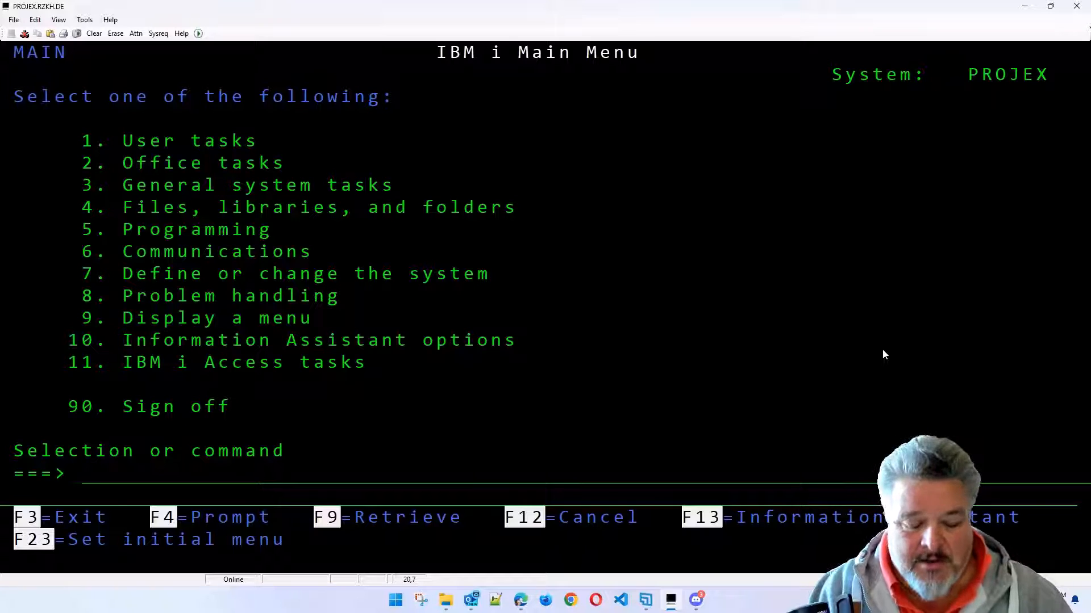
pyautogui.write('dsp')
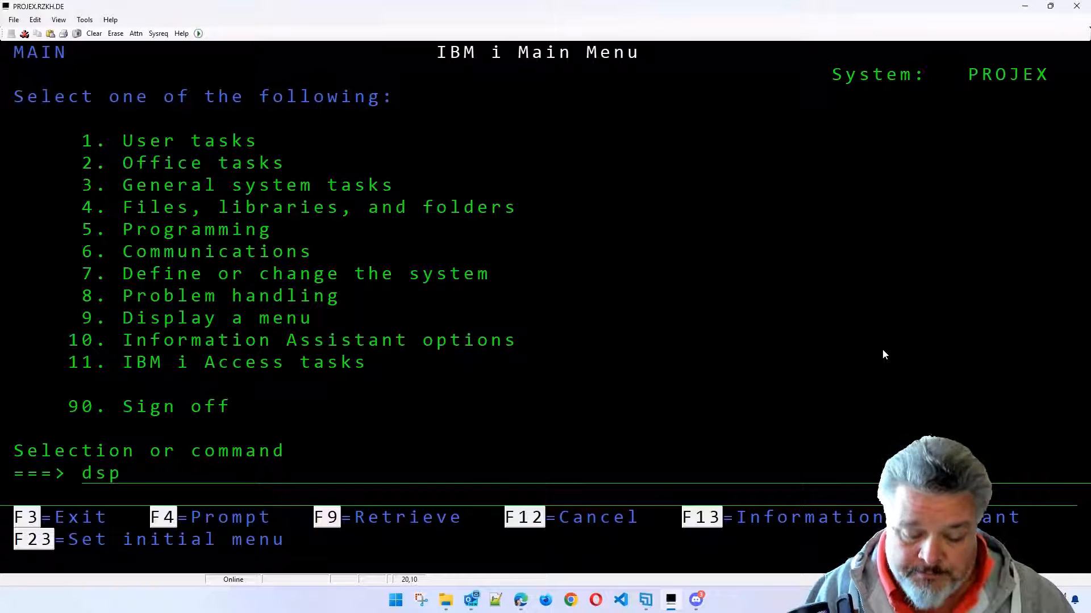
pyautogui.press('Enter')
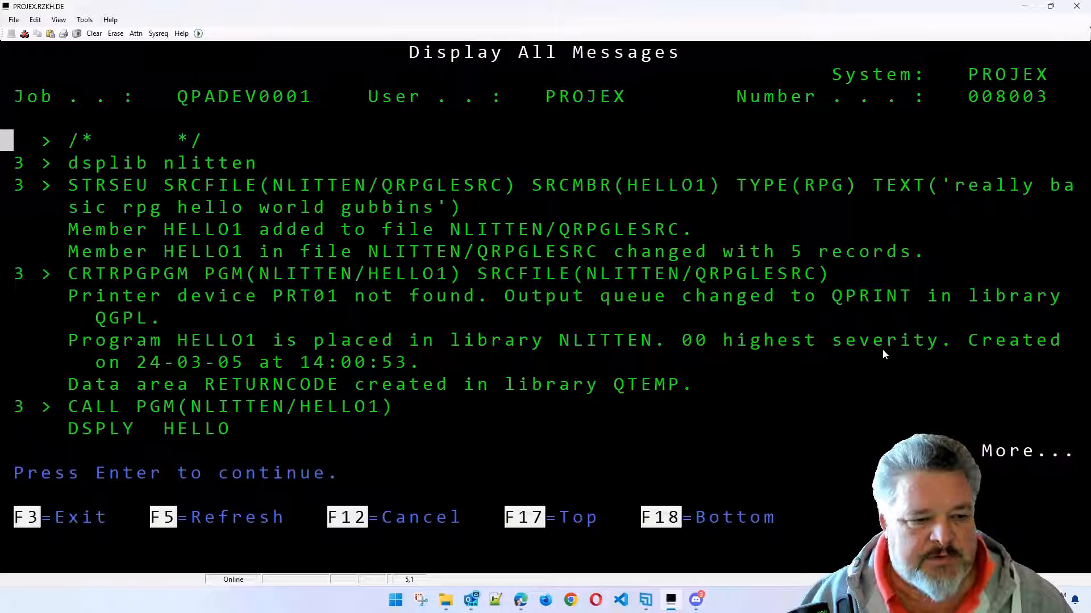
pyautogui.moveTo(19, 414)
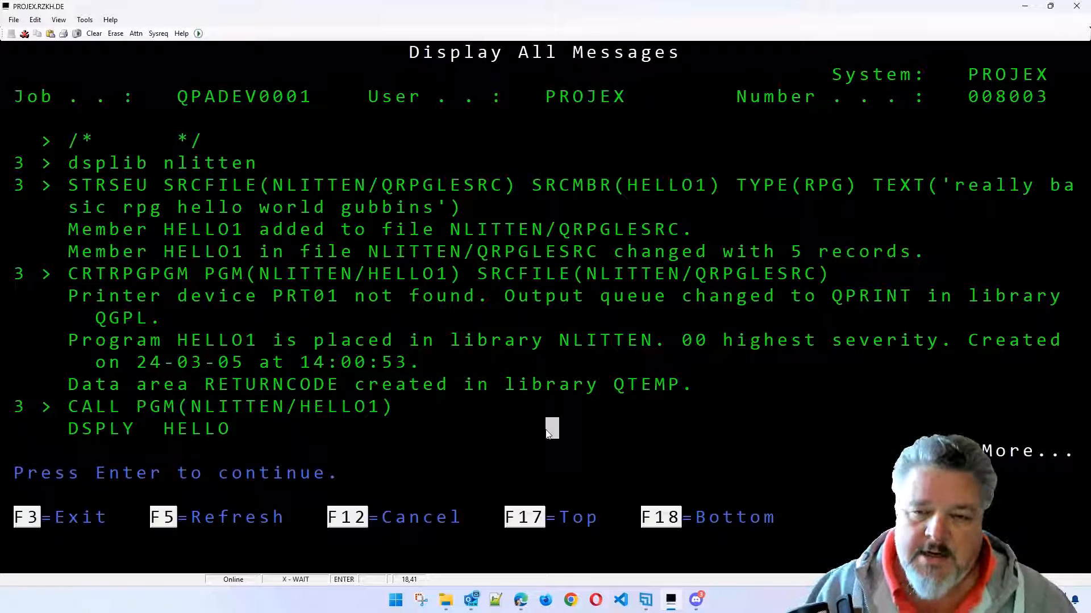
pyautogui.press('Enter')
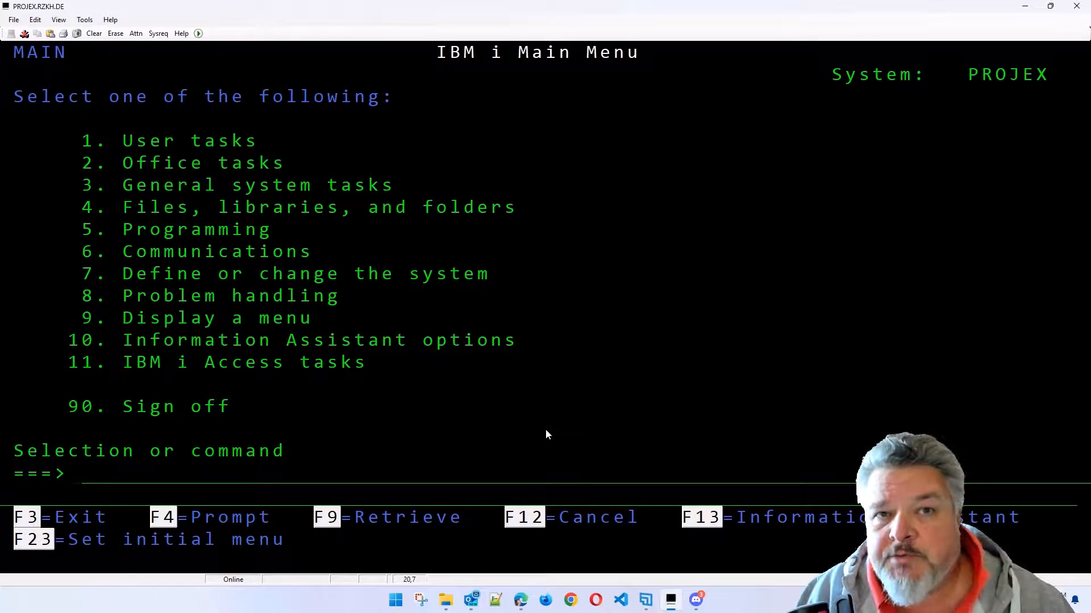
# Step: In QCMD with detailed messages, call HELLO1 to show DSPLY HELLO, then recall earlier commands
pyautogui.write('call qcmd')
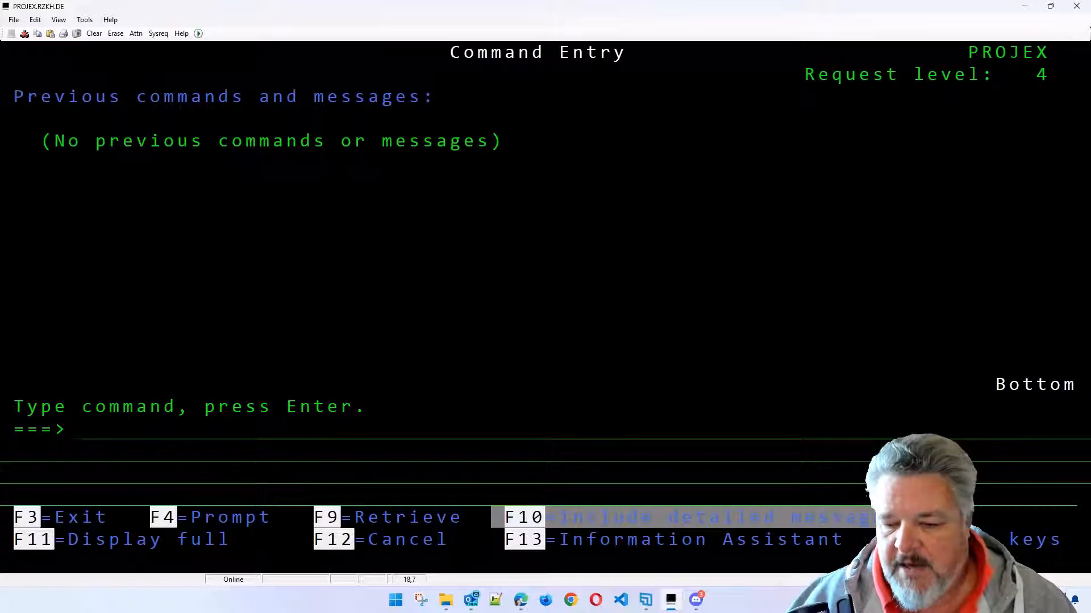
pyautogui.press('F10')
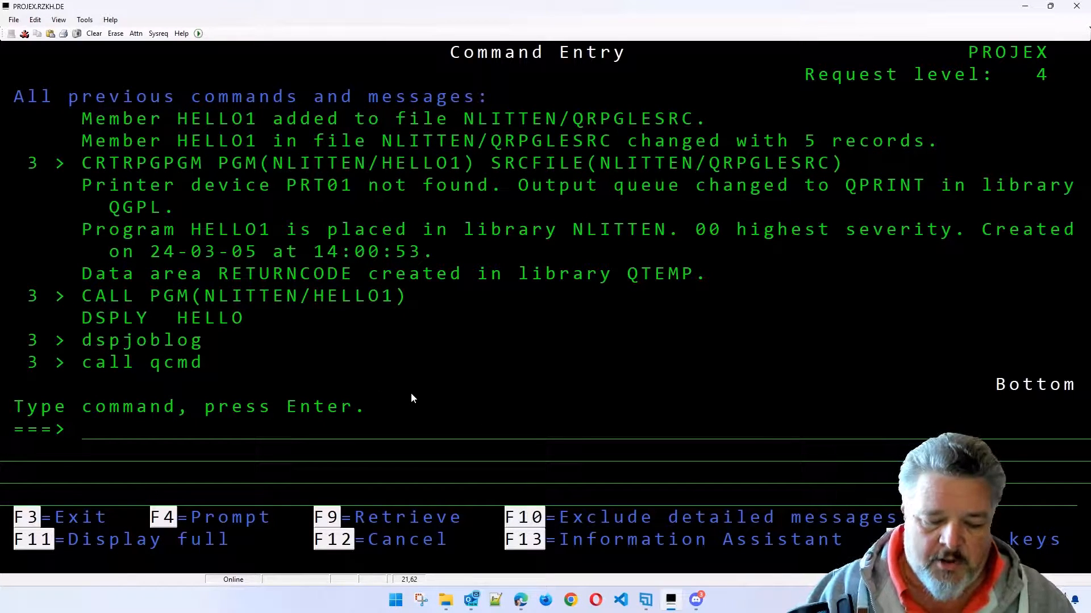
pyautogui.write('call nlitten/')
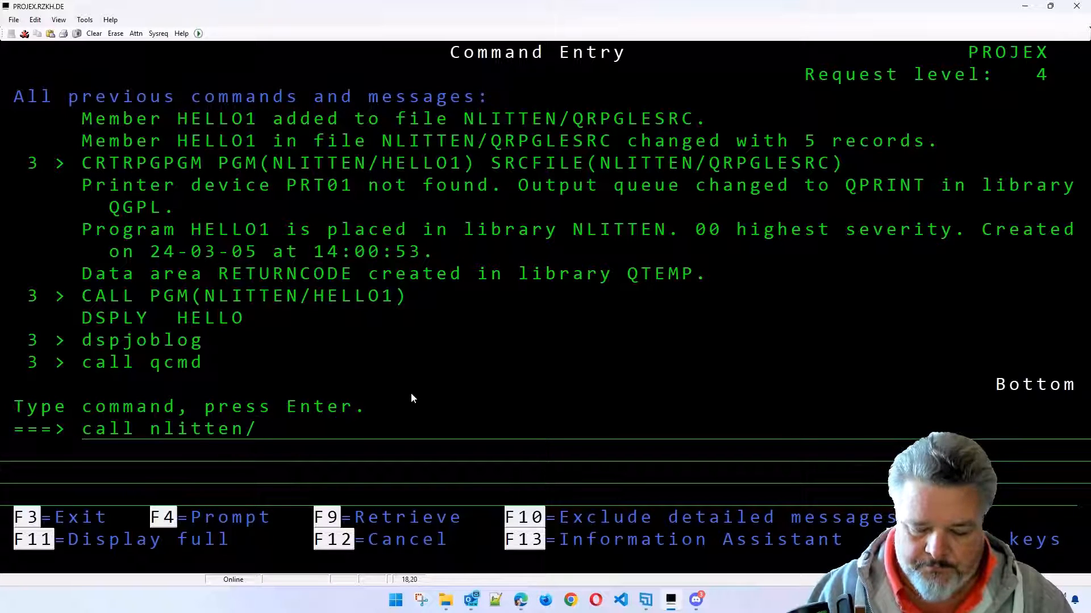
pyautogui.write('hello1')
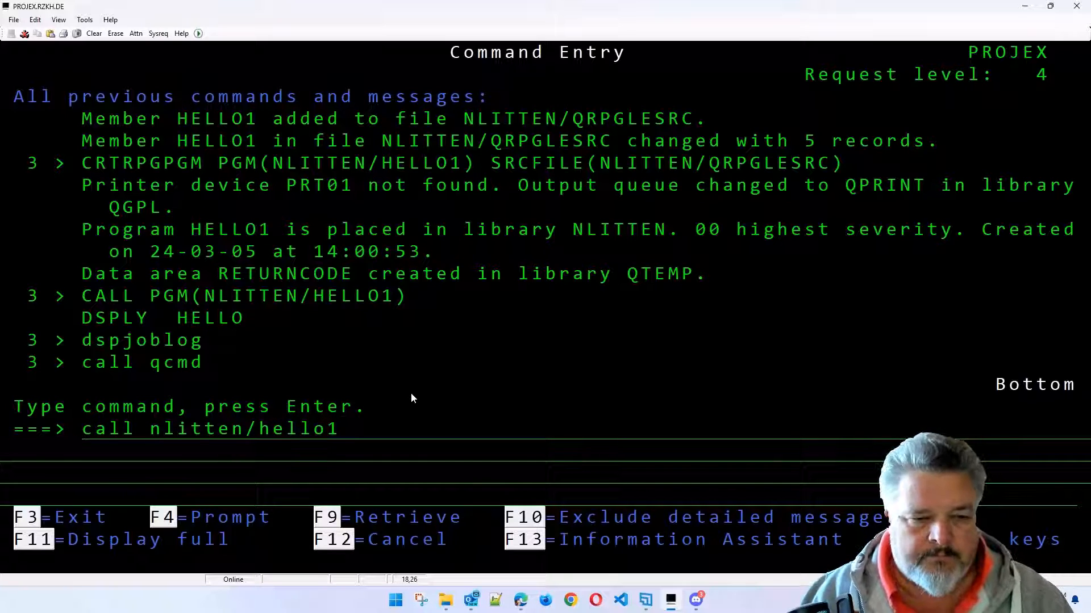
pyautogui.press('Enter')
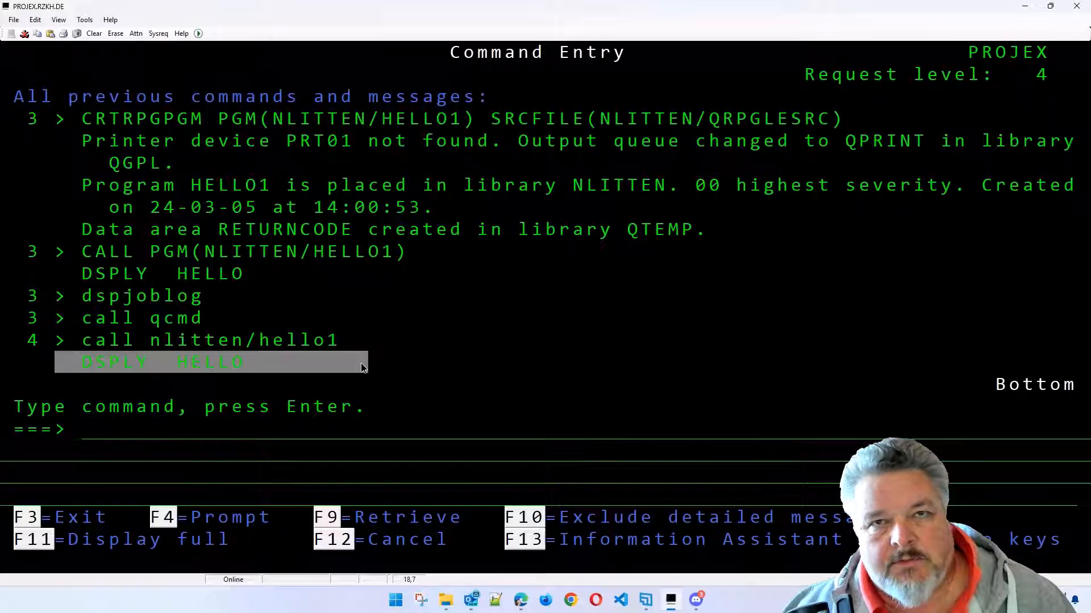
pyautogui.moveTo(378, 356)
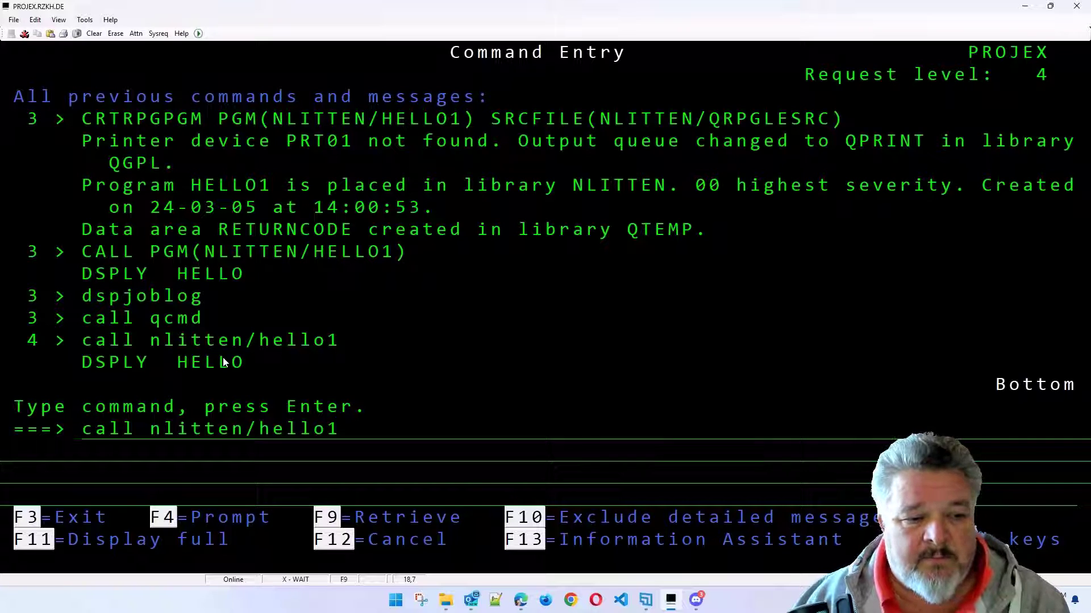
pyautogui.press('F9')
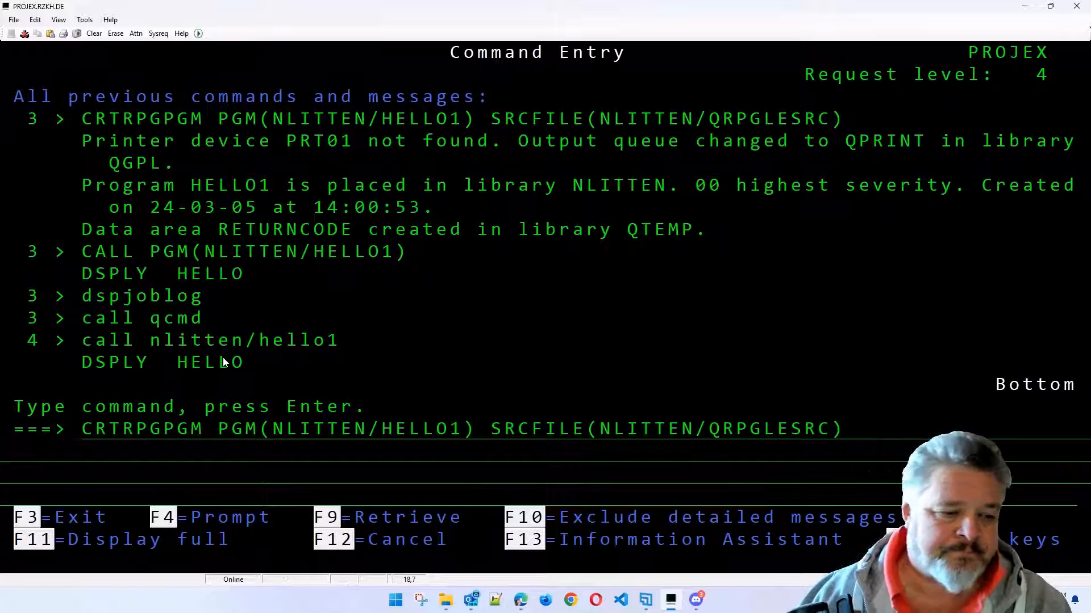